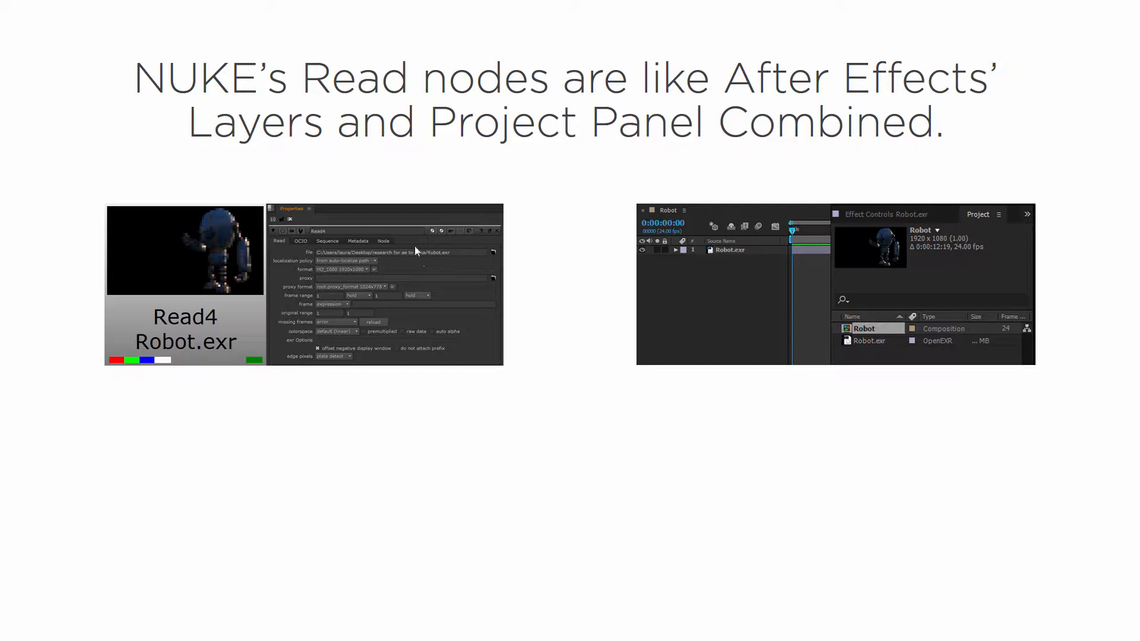
{"action": "mouse_move", "coordinate": [233, 246]}
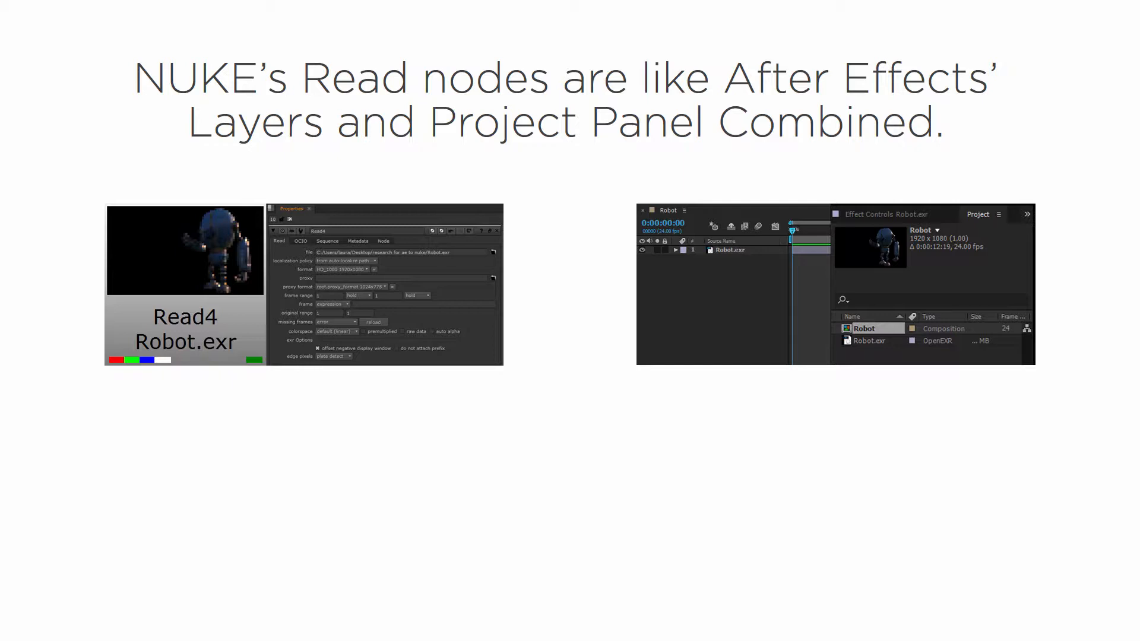
{"action": "mouse_move", "coordinate": [180, 274]}
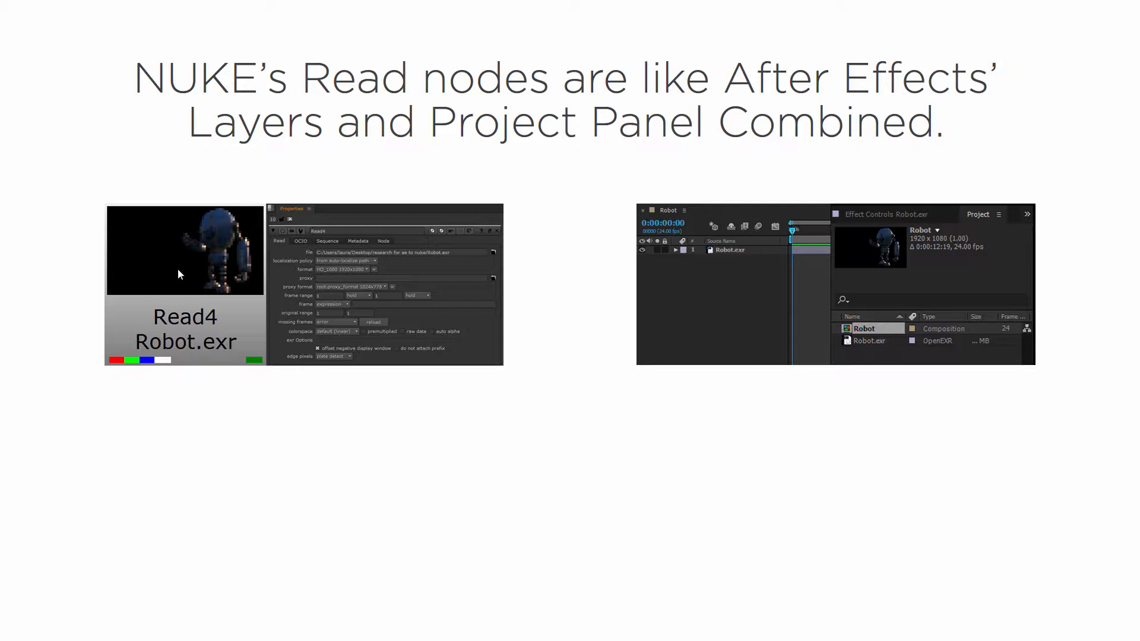
{"action": "mouse_move", "coordinate": [196, 313]}
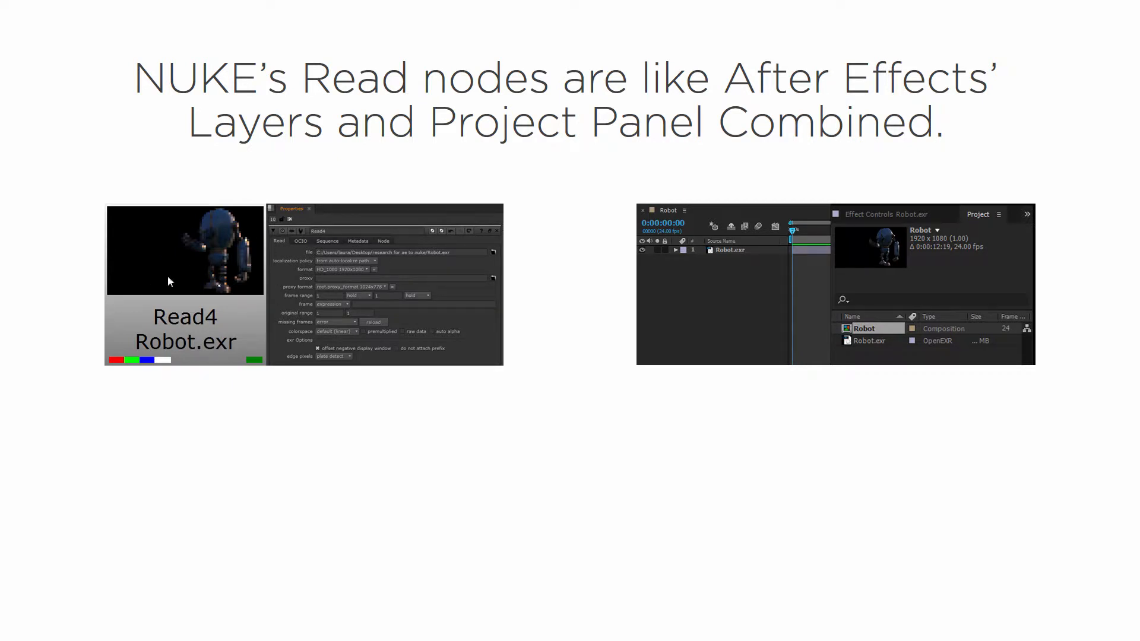
{"action": "mouse_move", "coordinate": [333, 302]}
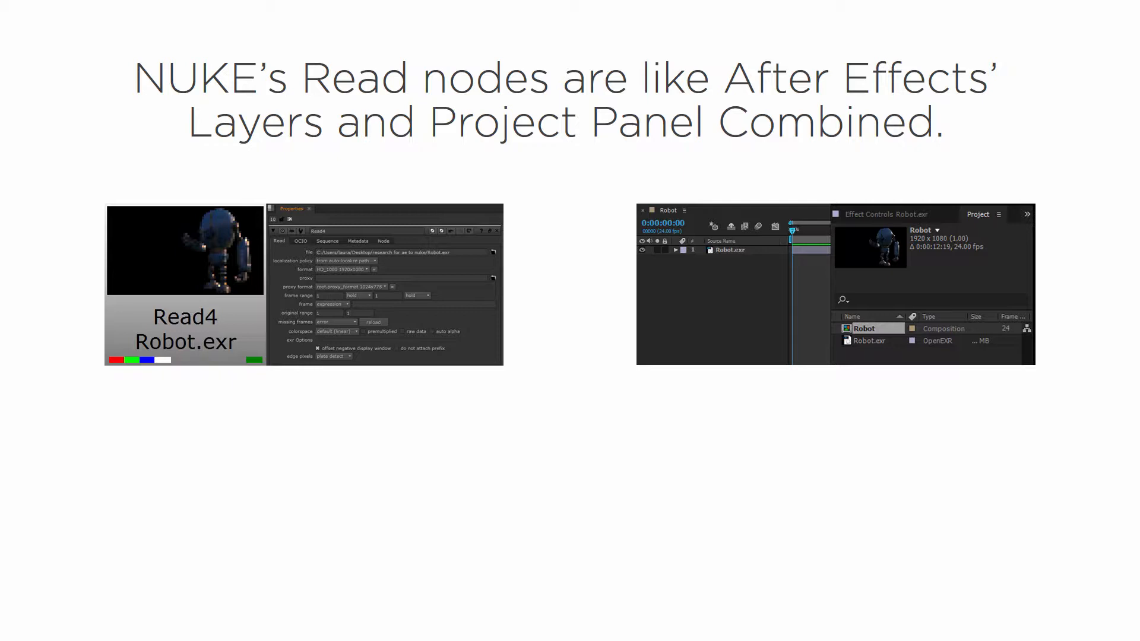
{"action": "mouse_move", "coordinate": [179, 200]}
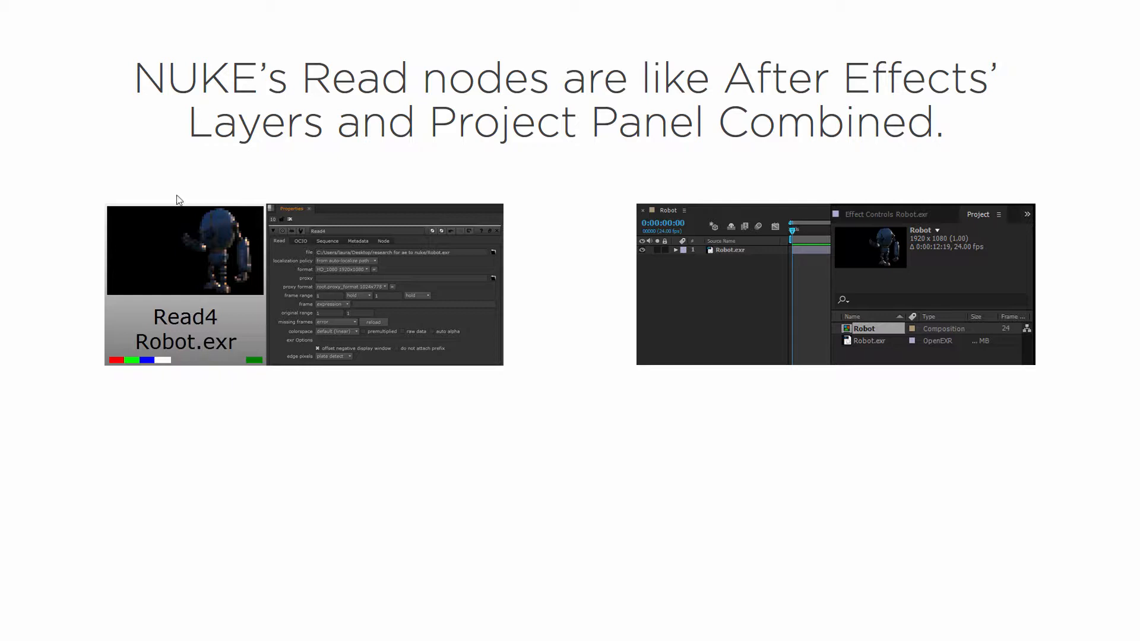
{"action": "mouse_move", "coordinate": [361, 334]}
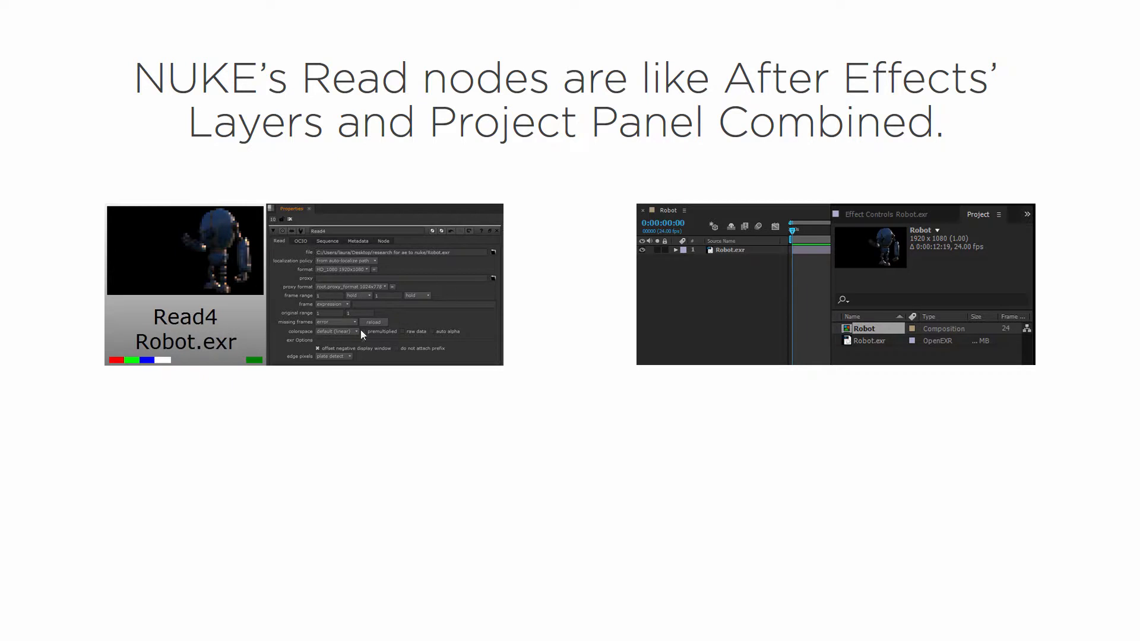
{"action": "mouse_move", "coordinate": [425, 275]}
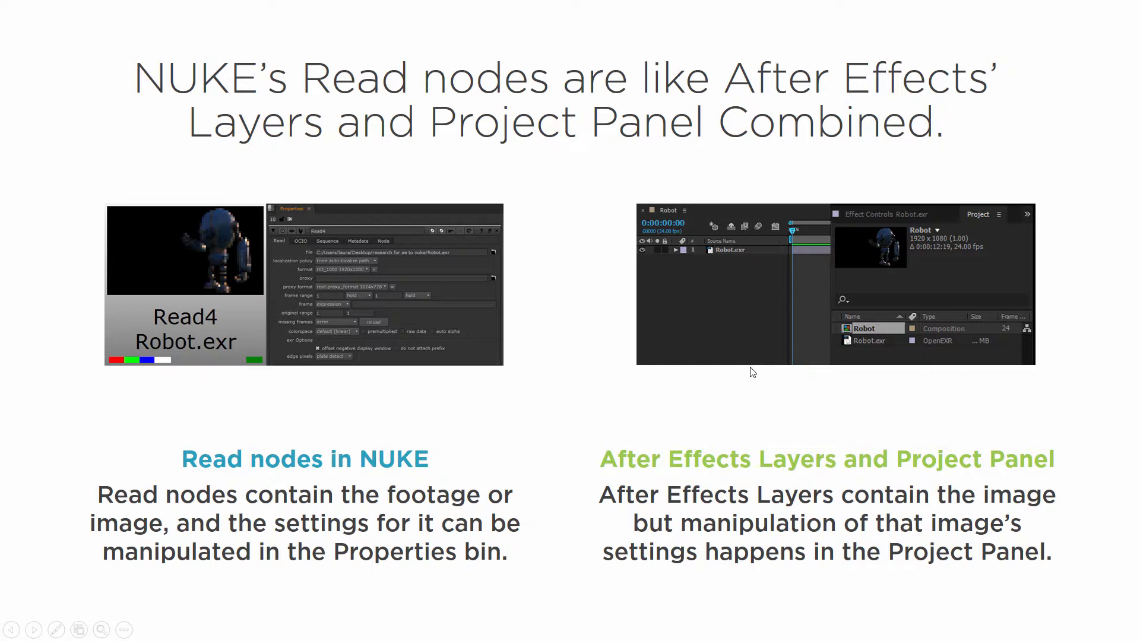
{"action": "mouse_move", "coordinate": [703, 249]}
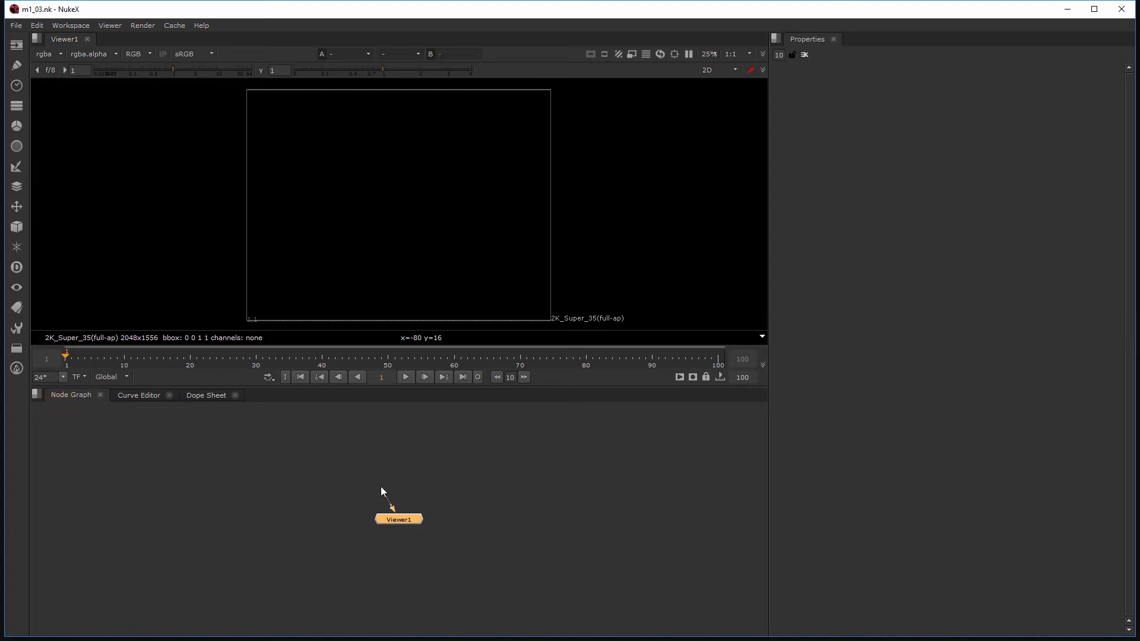
Drag Viewer1 lower in the Node Graph to free space above it.
{"action": "left_click_drag", "start_coordinate": [398, 519], "coordinate": [393, 564]}
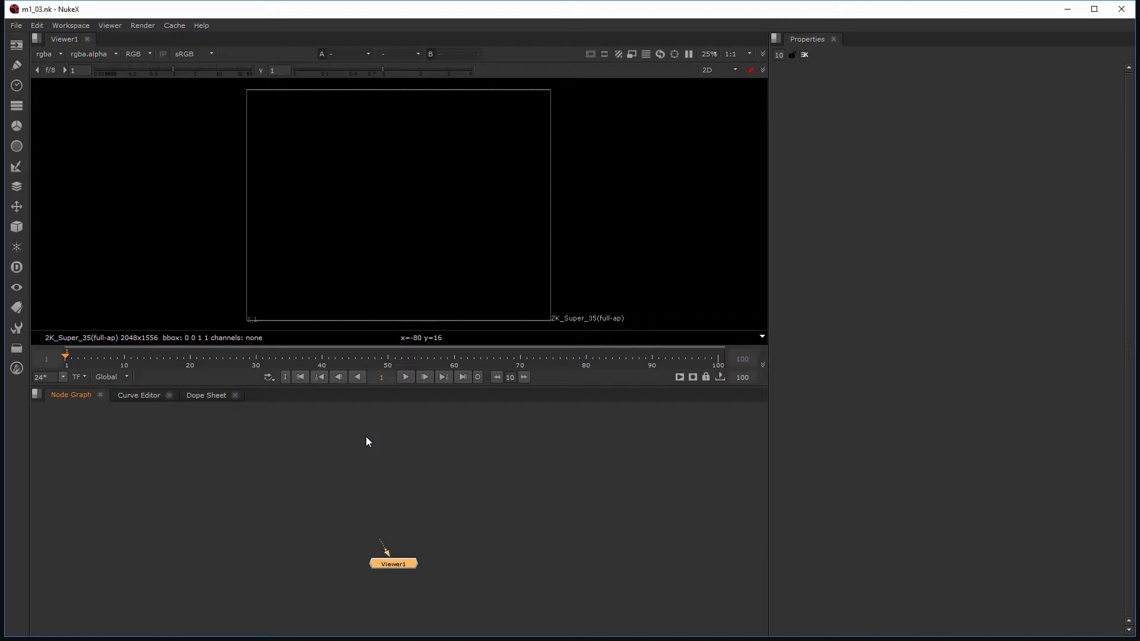
{"action": "mouse_move", "coordinate": [346, 440]}
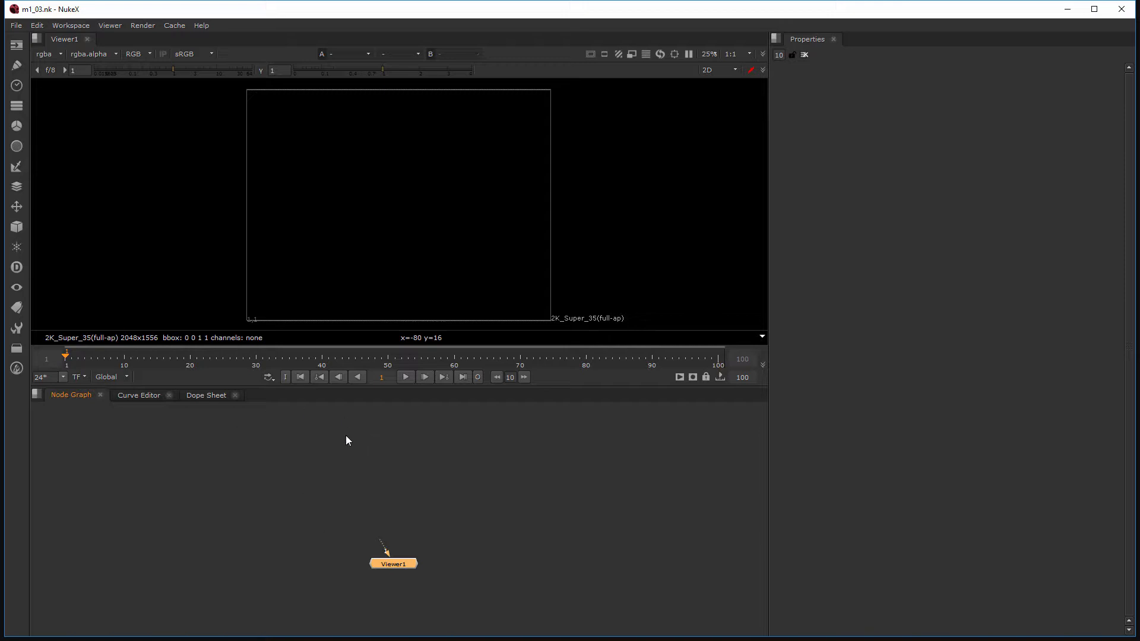
{"action": "mouse_move", "coordinate": [376, 466]}
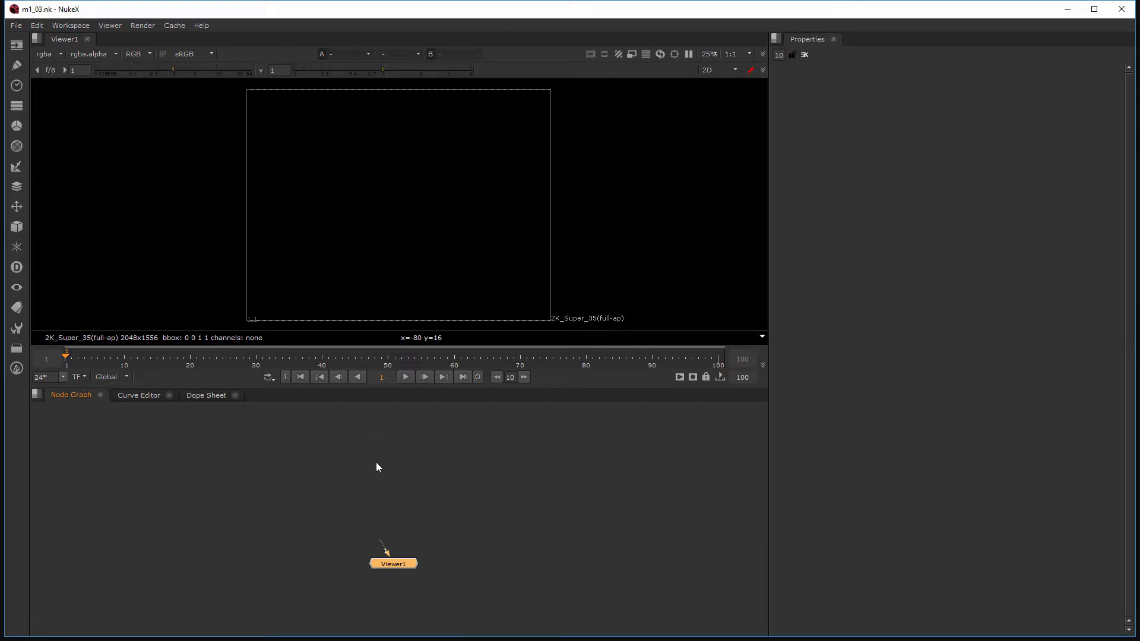
{"action": "mouse_move", "coordinate": [396, 439]}
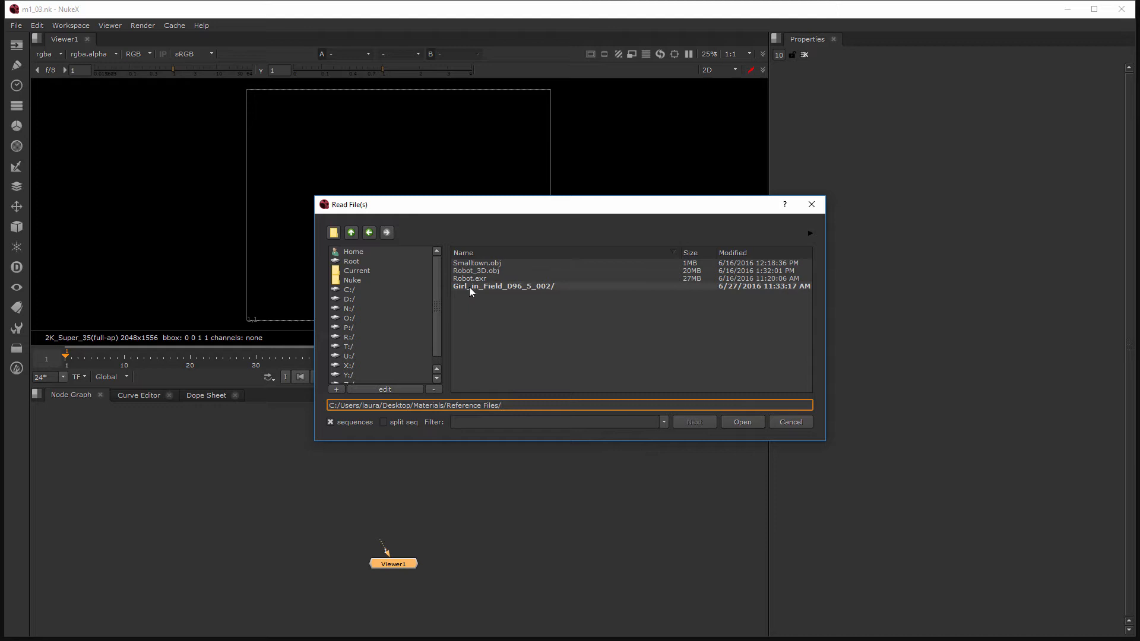
Load the PNG sequence from the Girl_in_Field_D96_5_002 folder as Read1.
{"action": "double_click", "coordinate": [502, 286]}
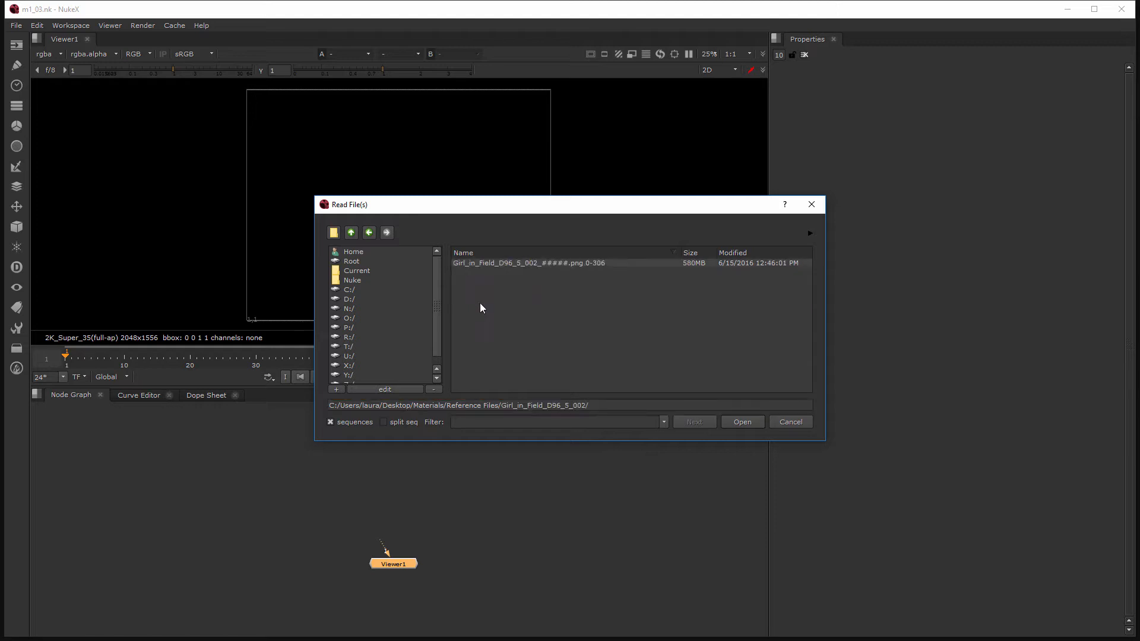
{"action": "left_click", "coordinate": [528, 262]}
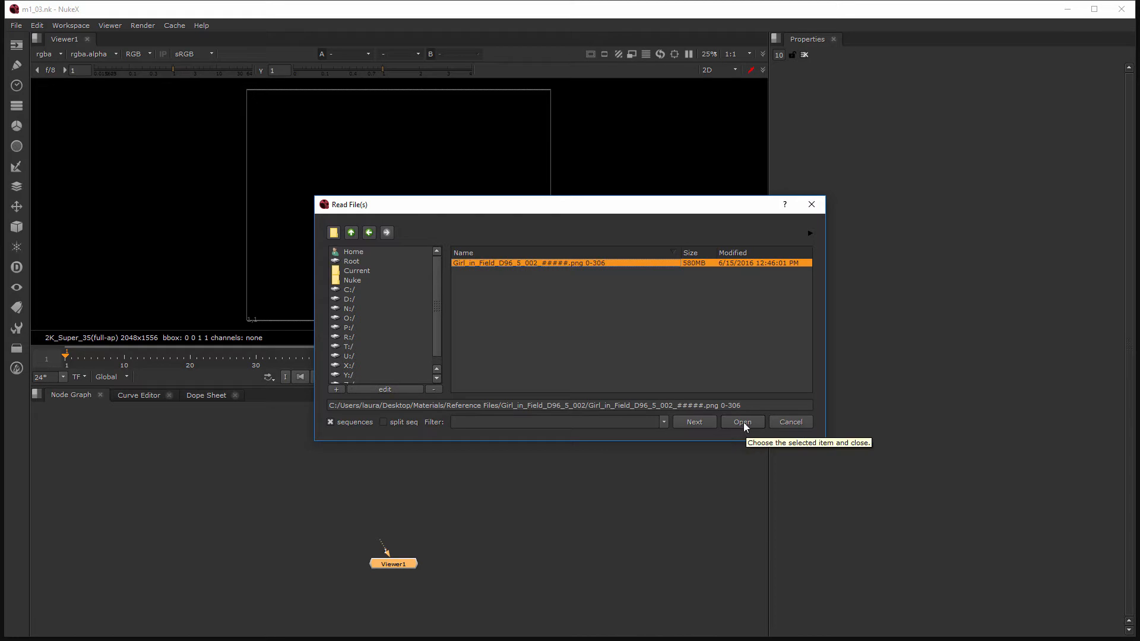
{"action": "left_click", "coordinate": [741, 422]}
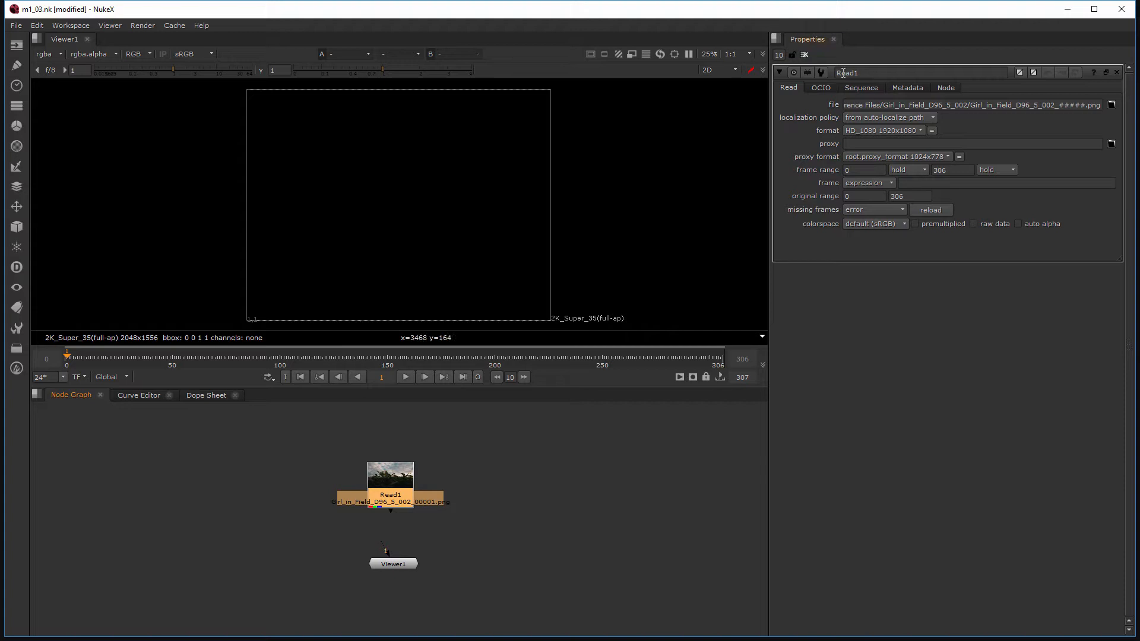
{"action": "mouse_move", "coordinate": [867, 126]}
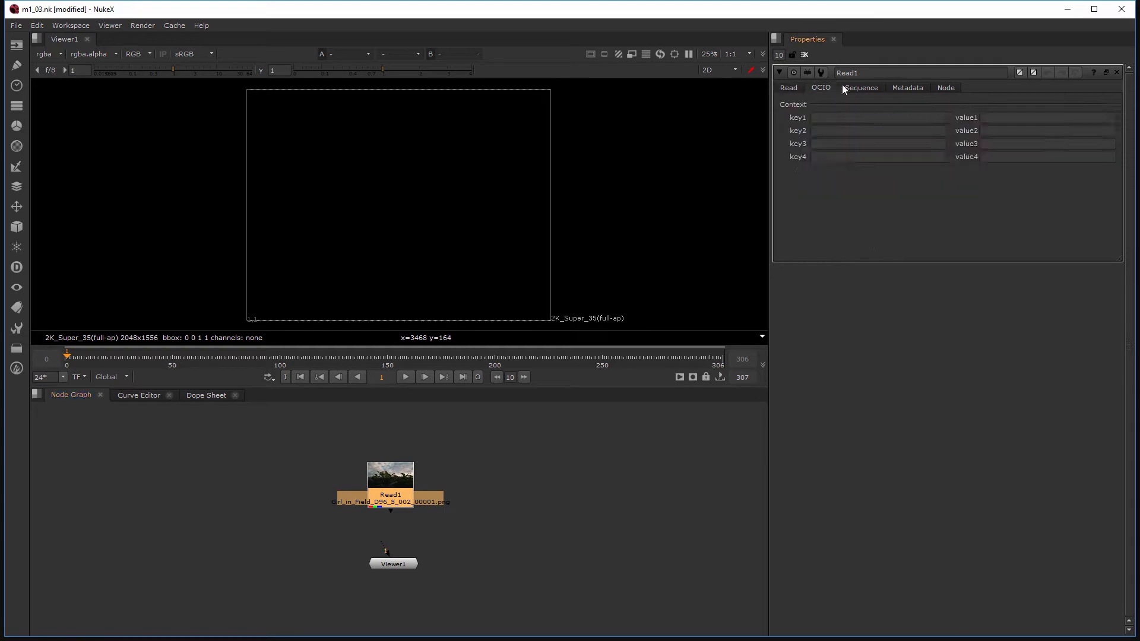
{"action": "left_click", "coordinate": [907, 87]}
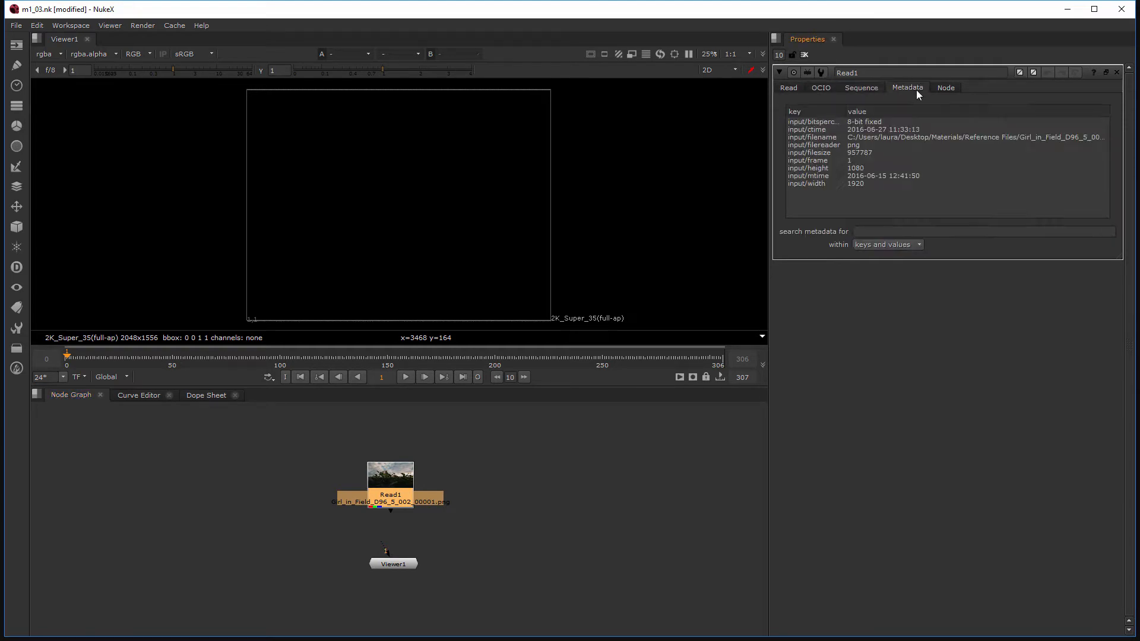
{"action": "left_click", "coordinate": [788, 87]}
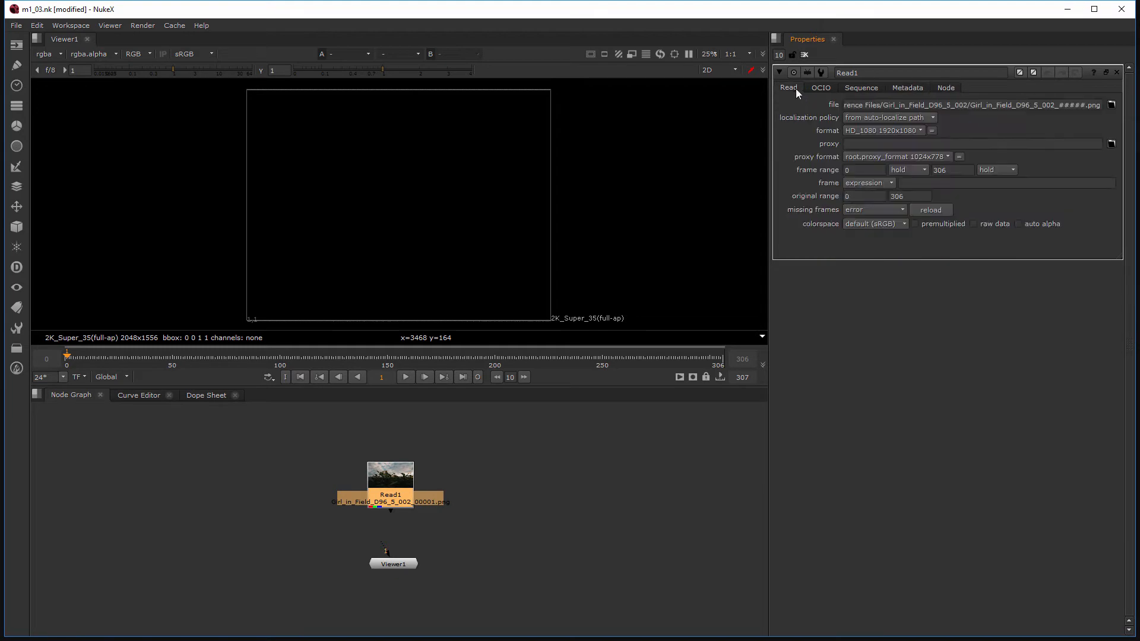
{"action": "mouse_move", "coordinate": [408, 470]}
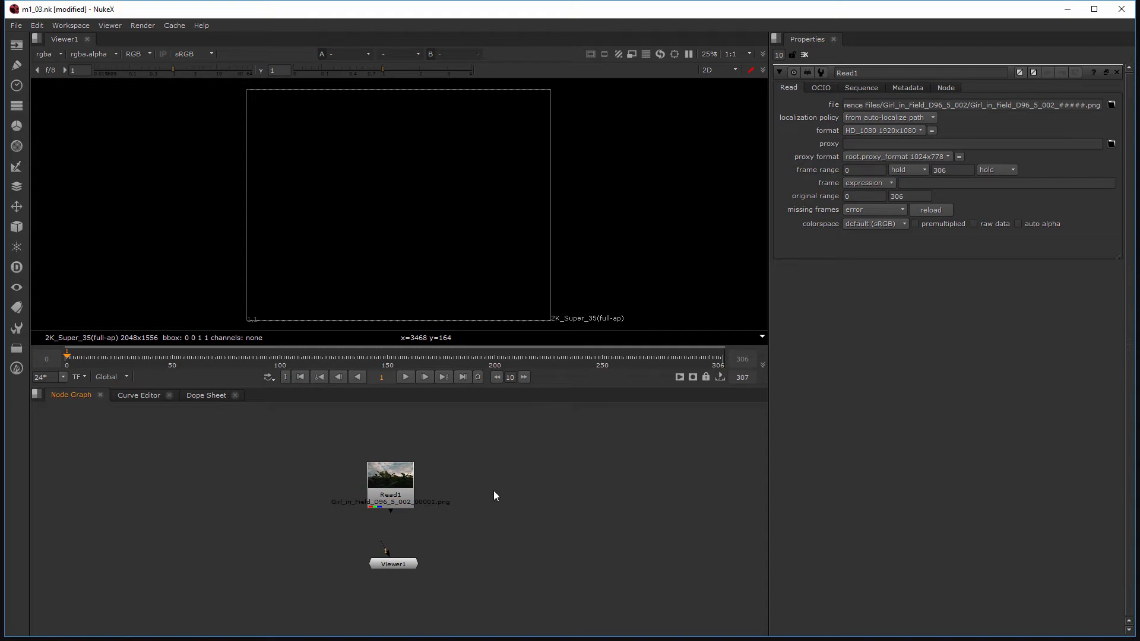
{"action": "mouse_move", "coordinate": [505, 493]}
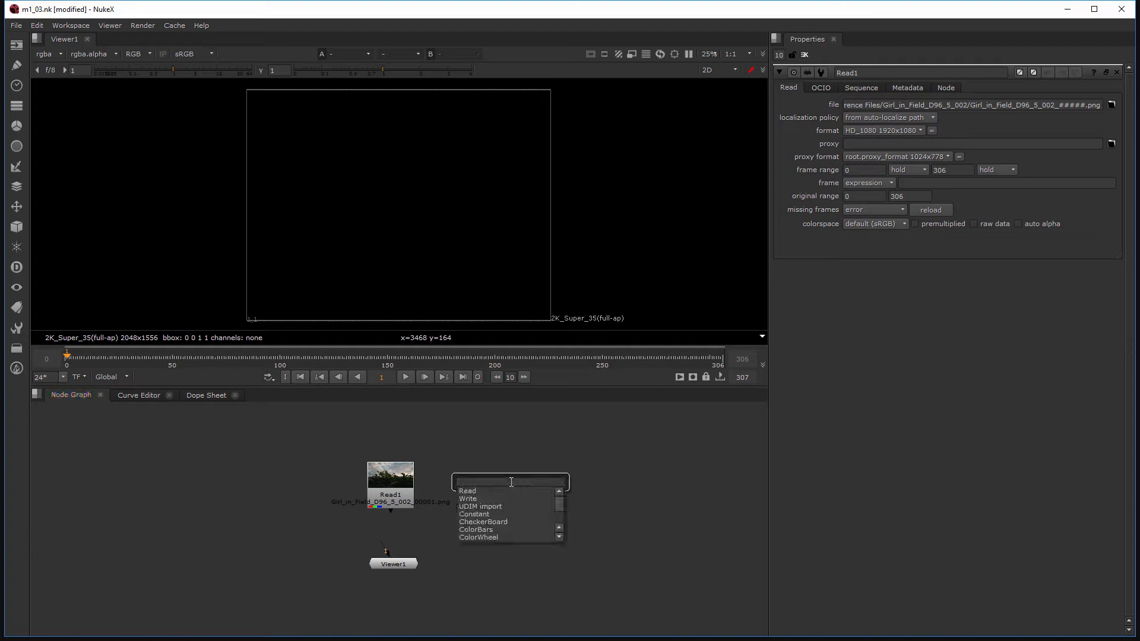
Create Read2 loading Robot.exr from the Reference Files folder.
{"action": "type", "text": "Read"}
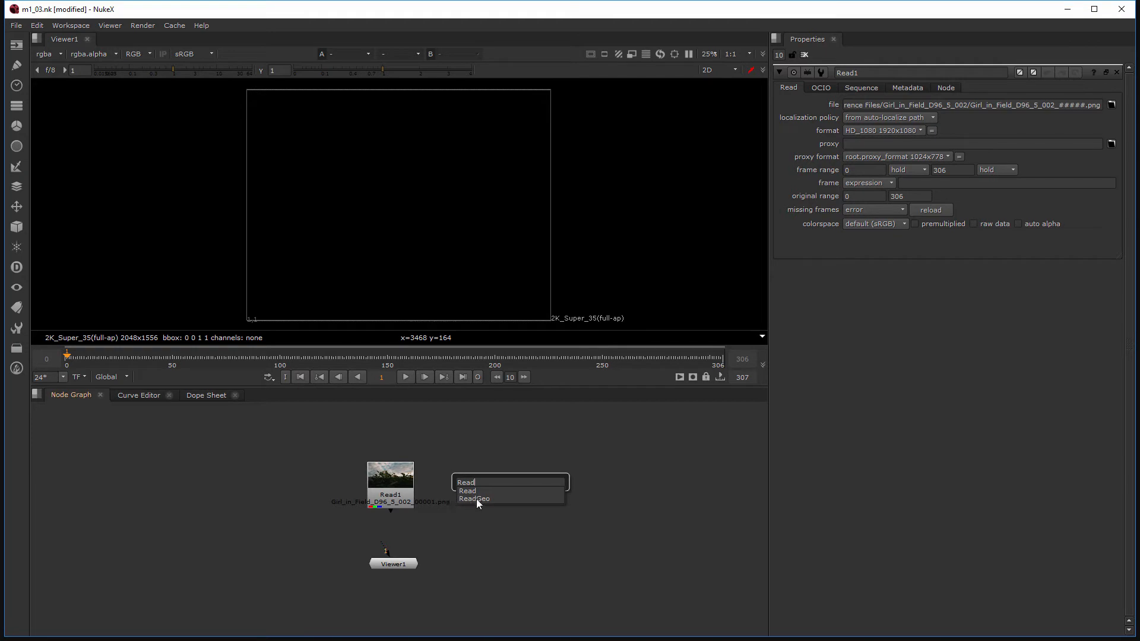
{"action": "mouse_move", "coordinate": [486, 494]}
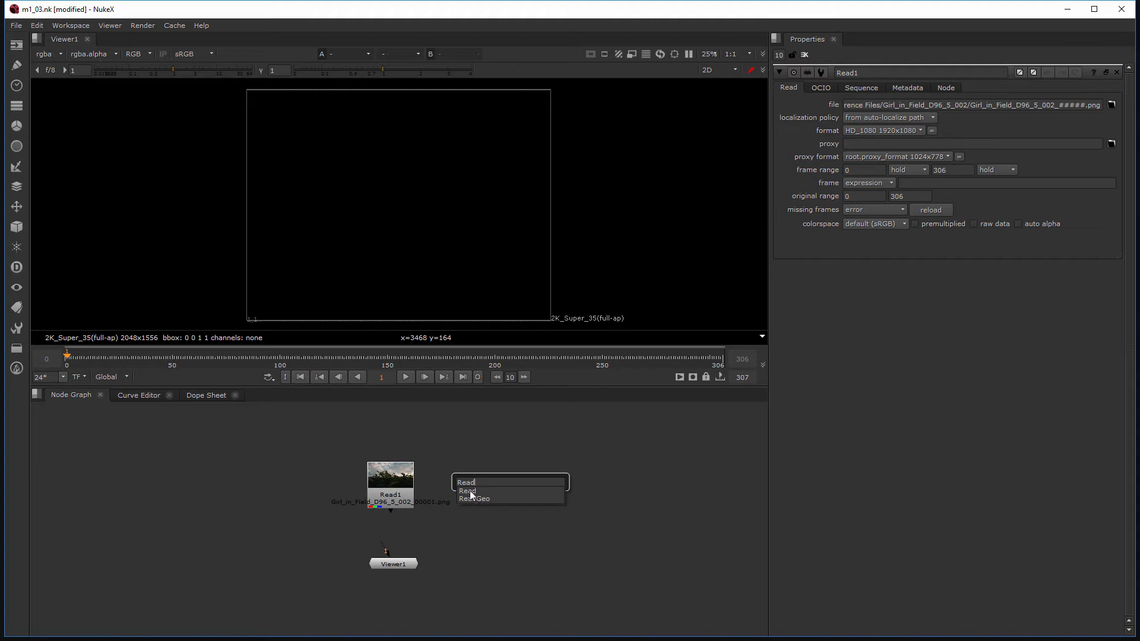
{"action": "left_click", "coordinate": [466, 482]}
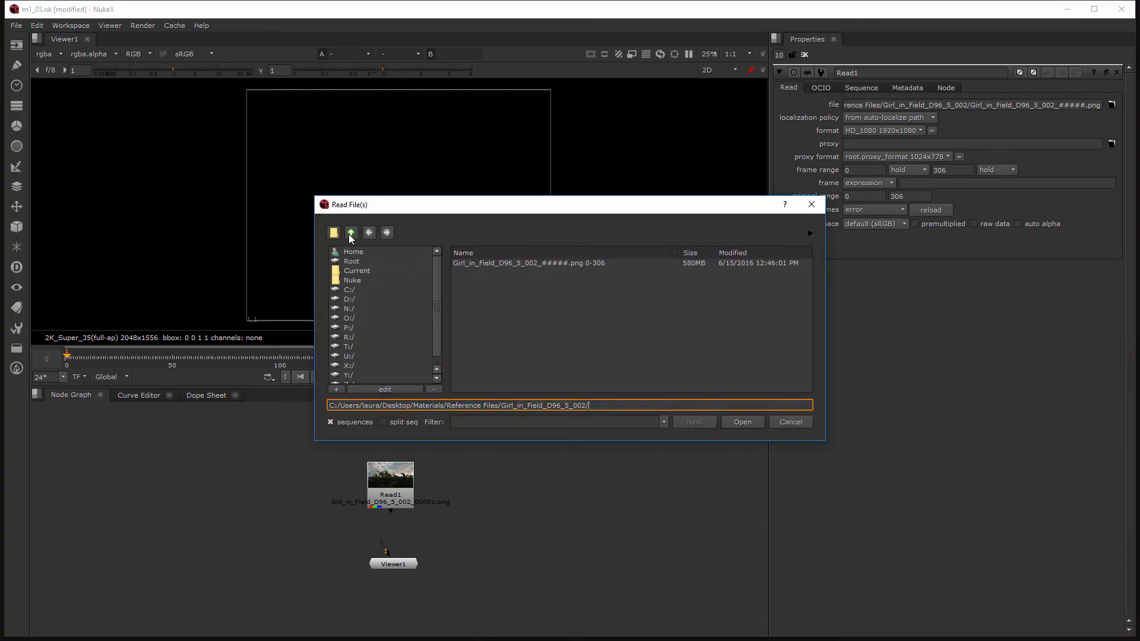
{"action": "left_click", "coordinate": [350, 233]}
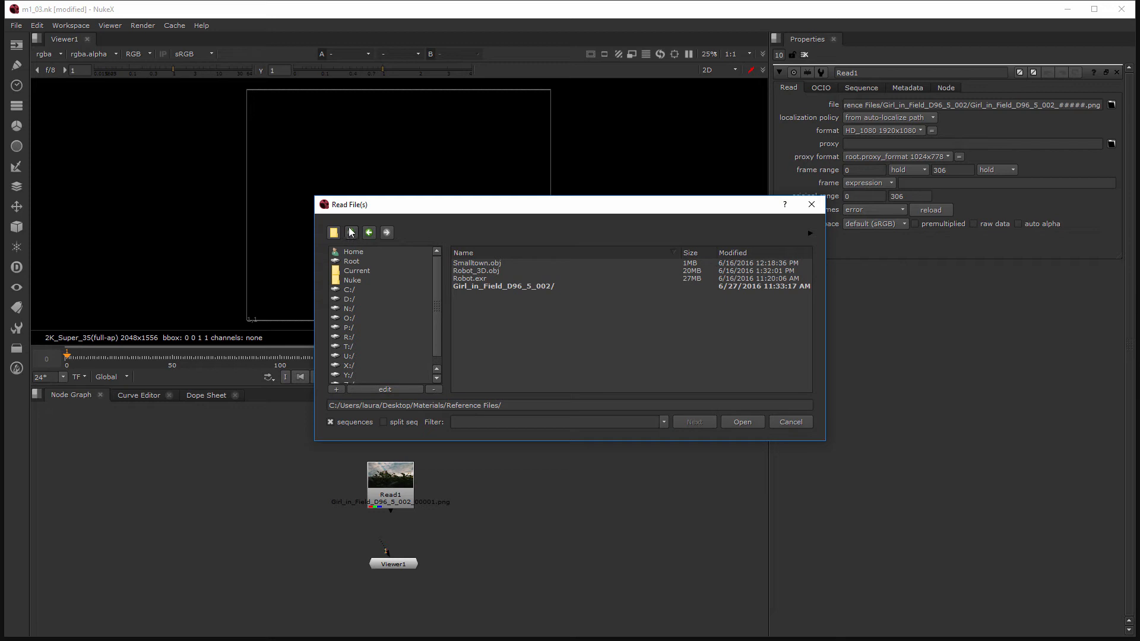
{"action": "mouse_move", "coordinate": [351, 232]}
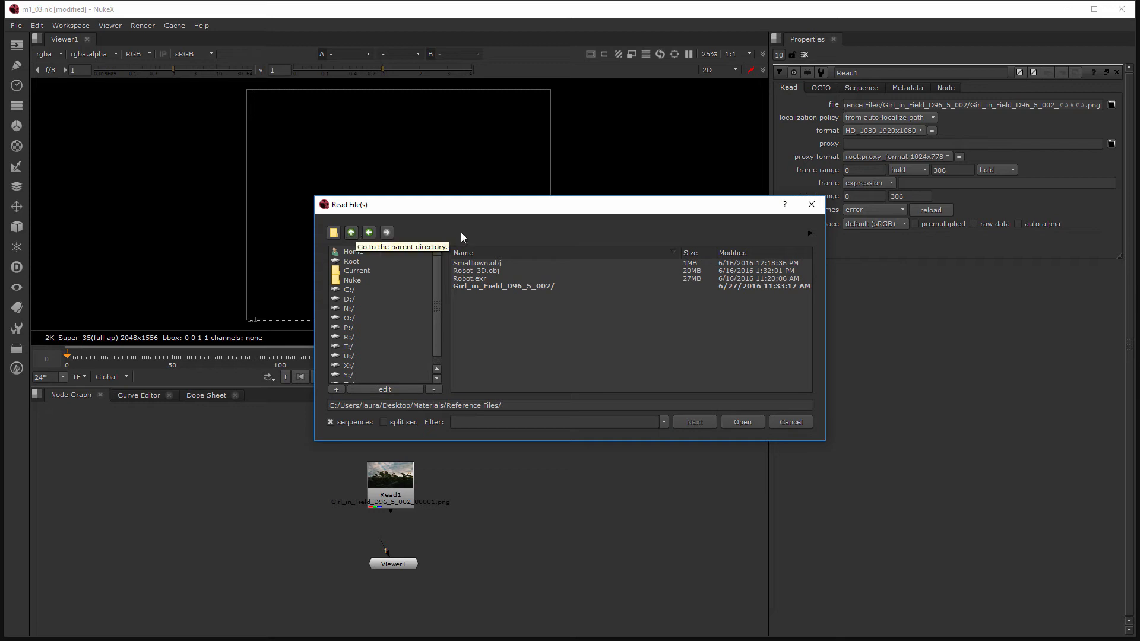
{"action": "left_click", "coordinate": [470, 279]}
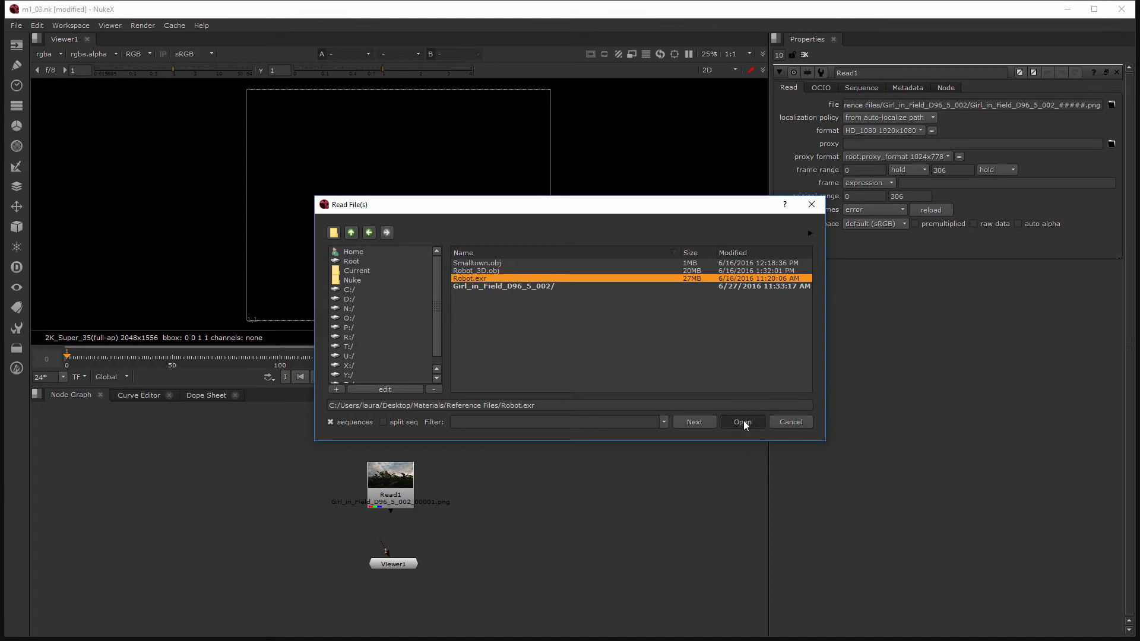
{"action": "left_click", "coordinate": [741, 421]}
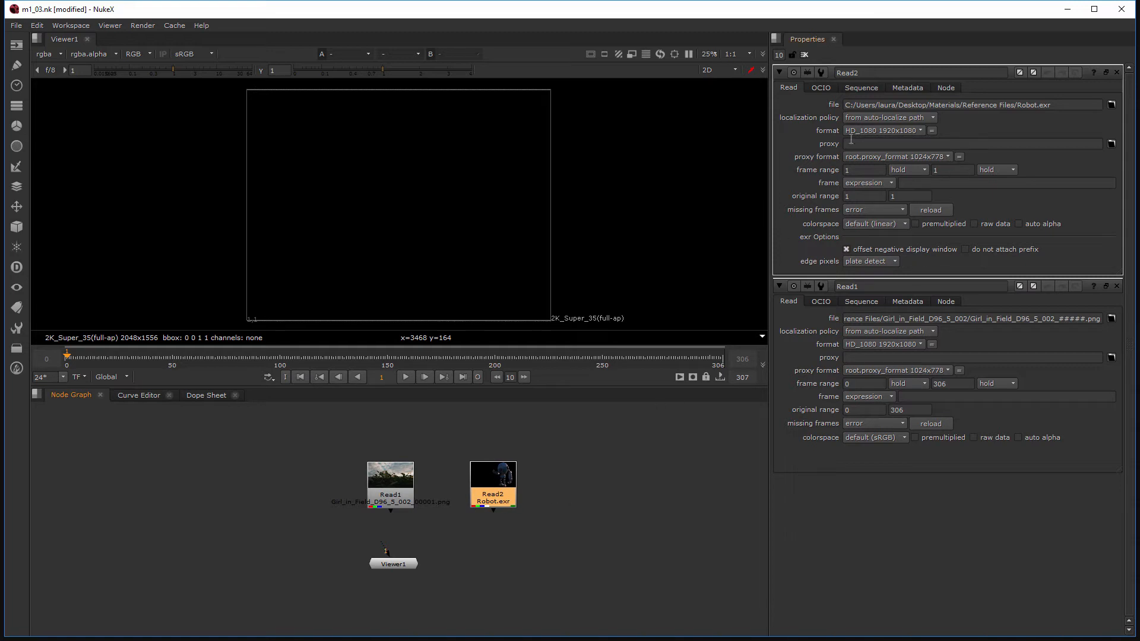
{"action": "mouse_move", "coordinate": [948, 127]}
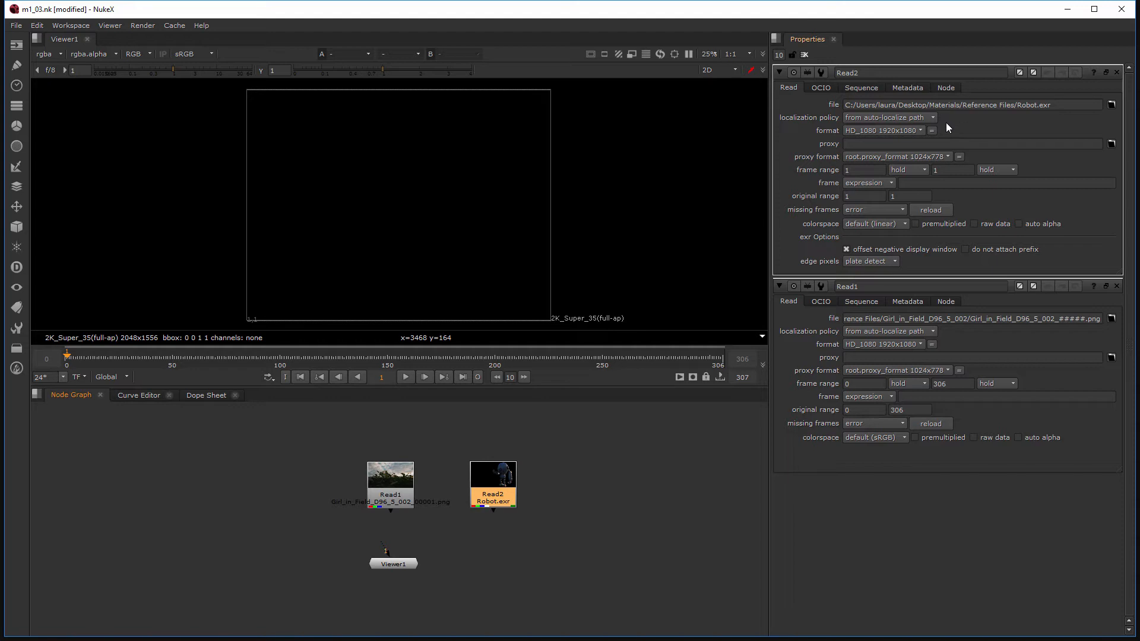
{"action": "mouse_move", "coordinate": [833, 179]}
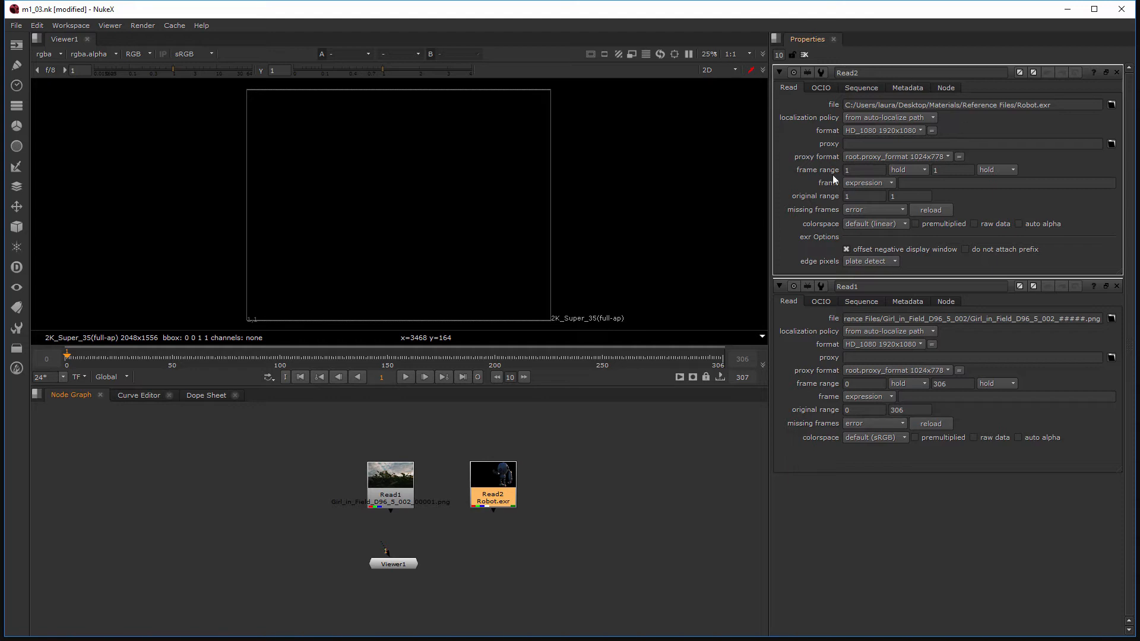
{"action": "mouse_move", "coordinate": [843, 69]}
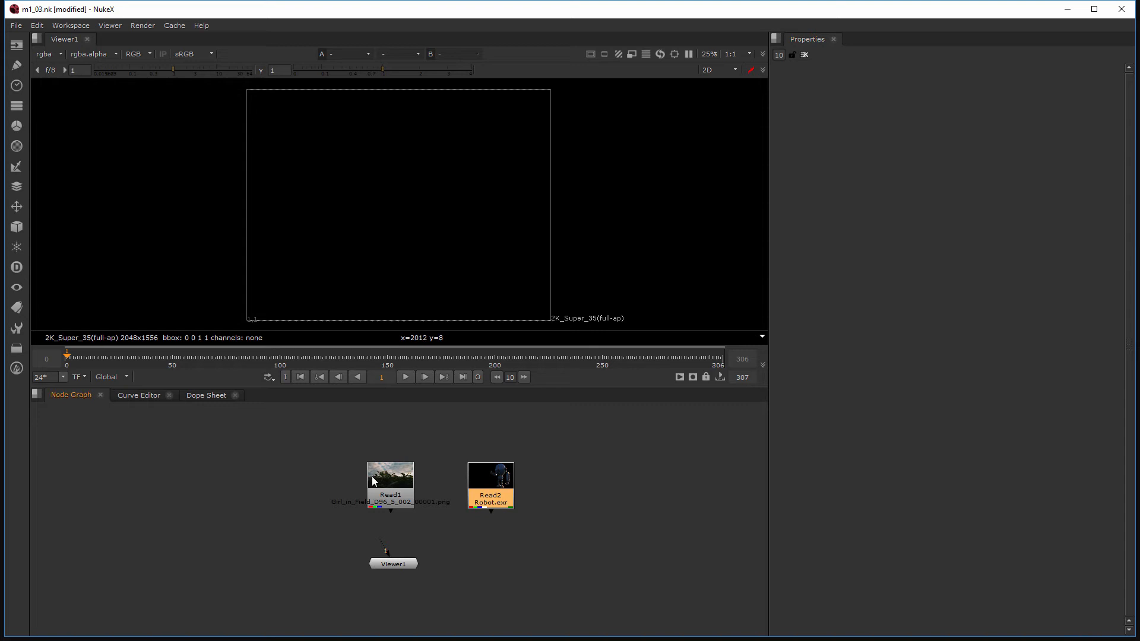
Select Read1 and Read2, then clear all panels from the Properties bin.
{"action": "left_click", "coordinate": [390, 476]}
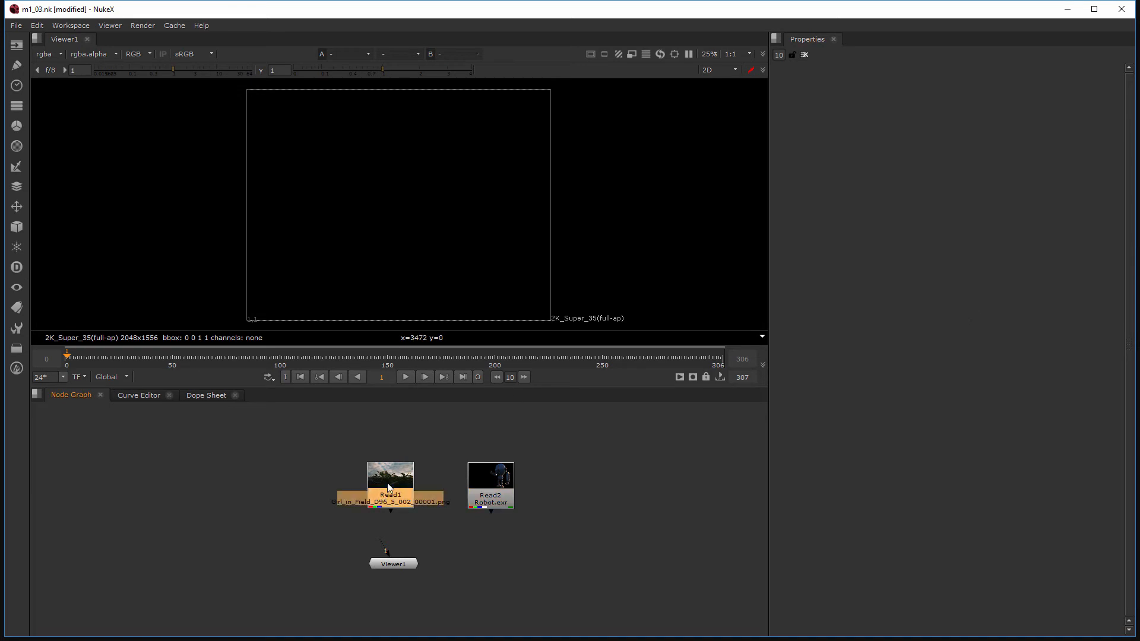
{"action": "left_click", "coordinate": [490, 485]}
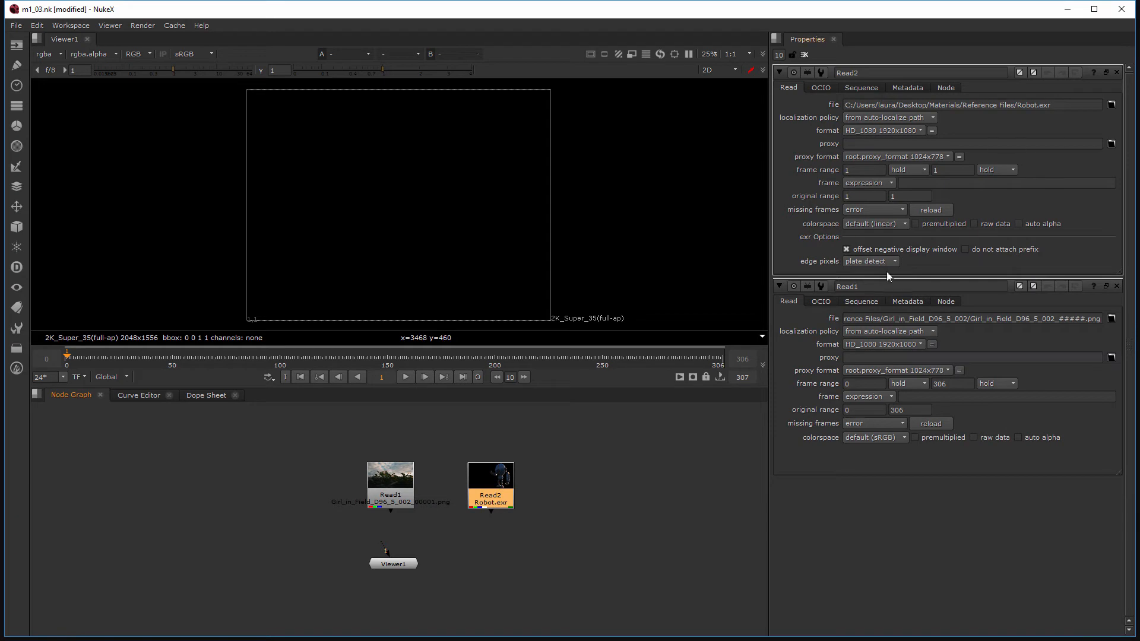
{"action": "mouse_move", "coordinate": [873, 86]}
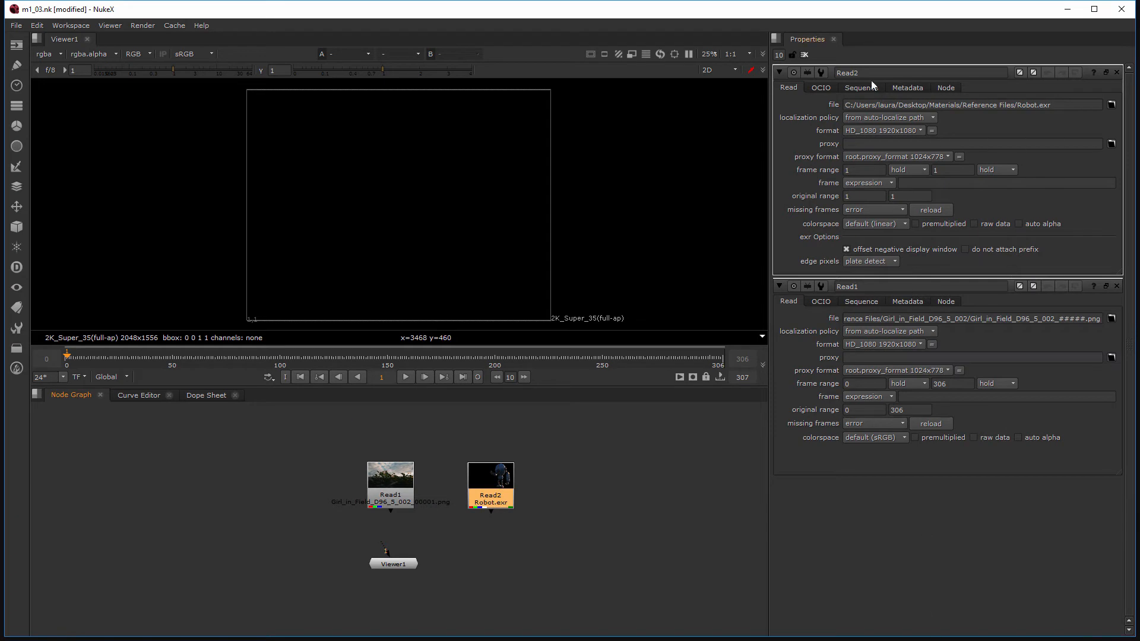
{"action": "left_click", "coordinate": [804, 55]}
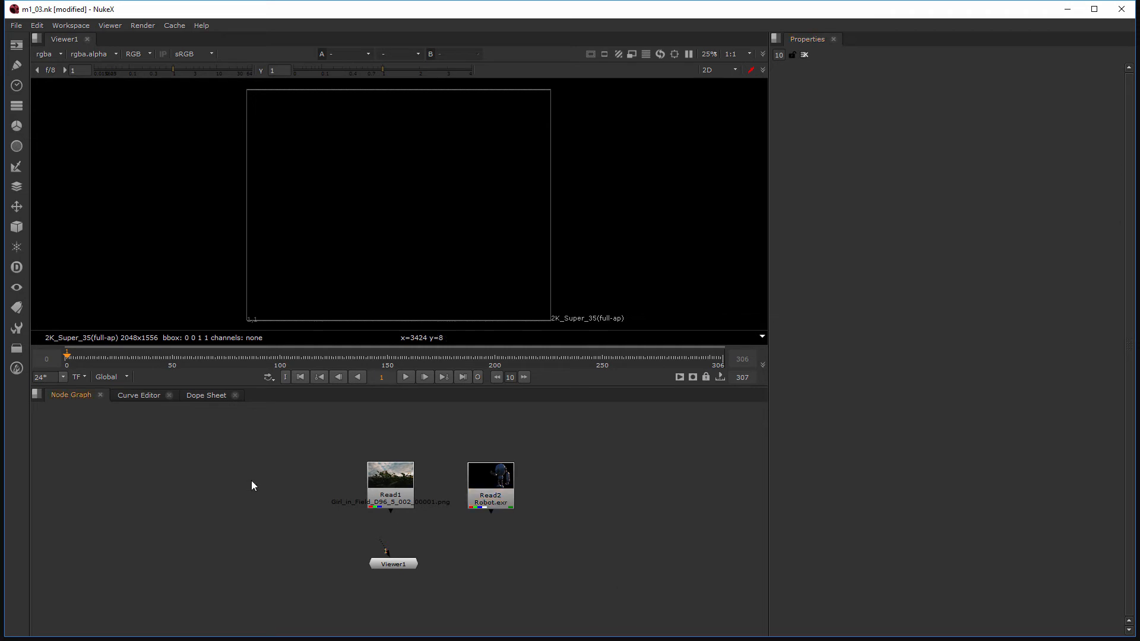
{"action": "mouse_move", "coordinate": [243, 482]}
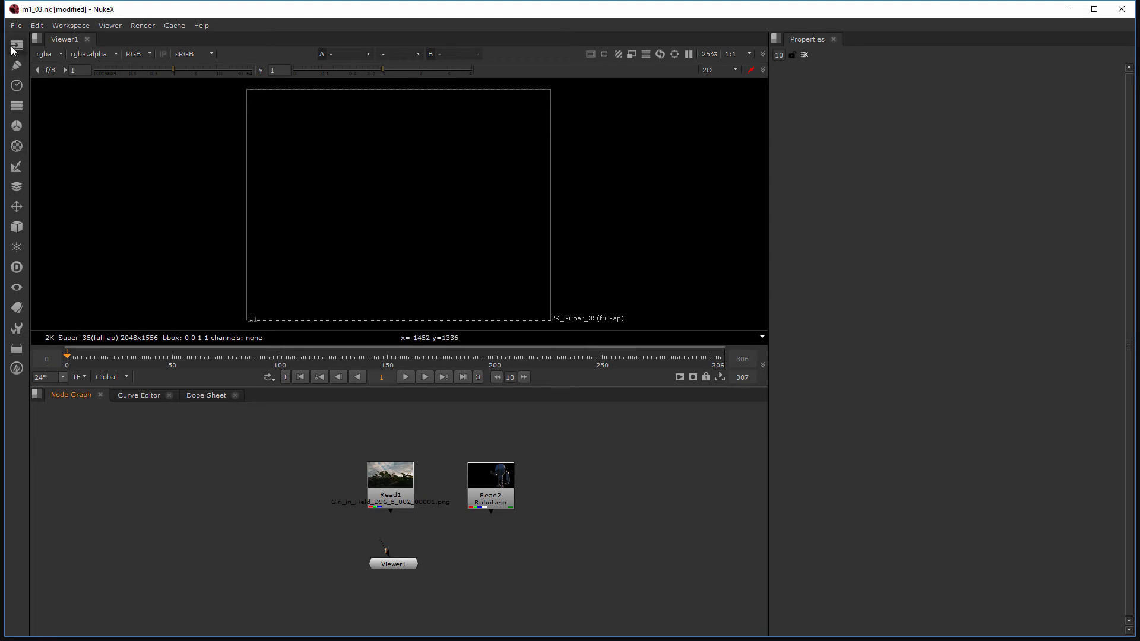
{"action": "mouse_move", "coordinate": [25, 226]}
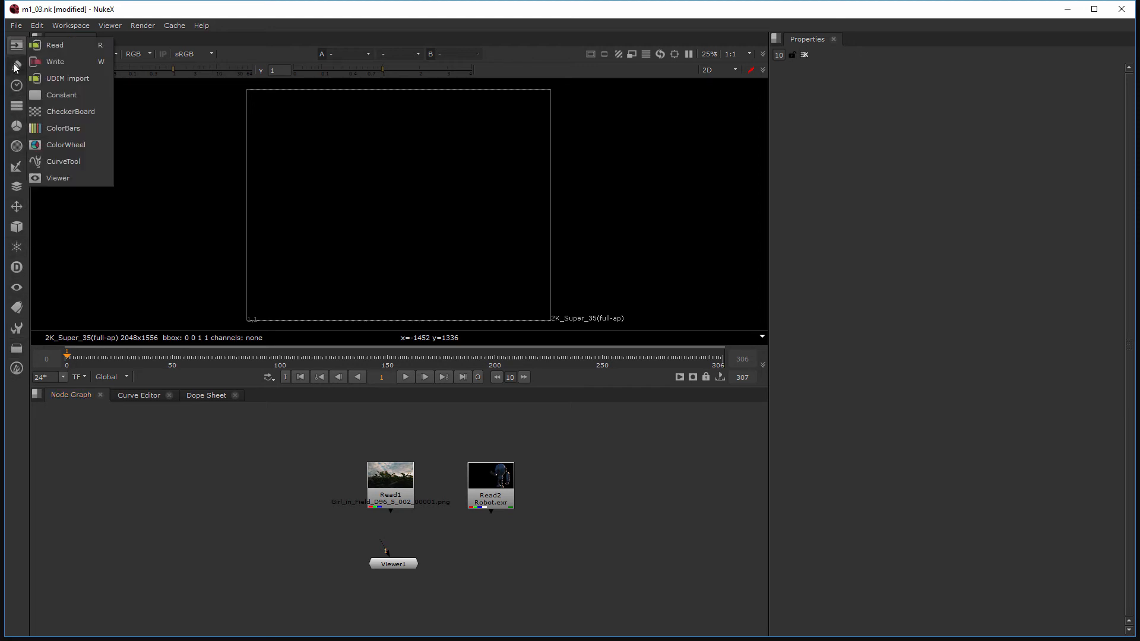
Create Read3 from the Image toolbar menu, loading Robot.exr again.
{"action": "left_click", "coordinate": [16, 85]}
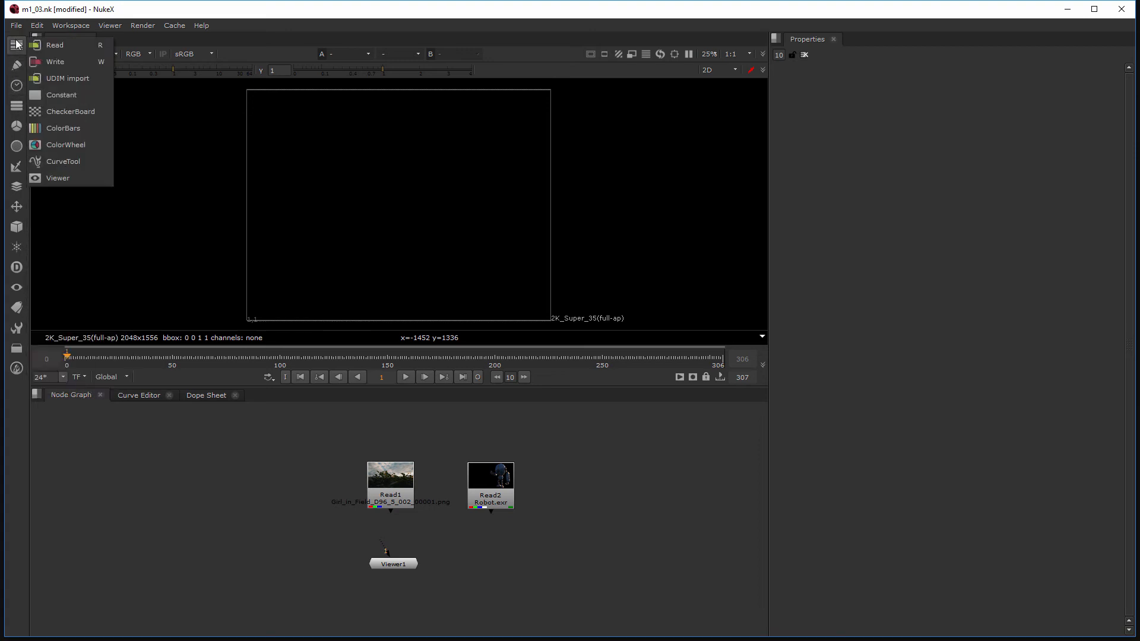
{"action": "mouse_move", "coordinate": [54, 45]}
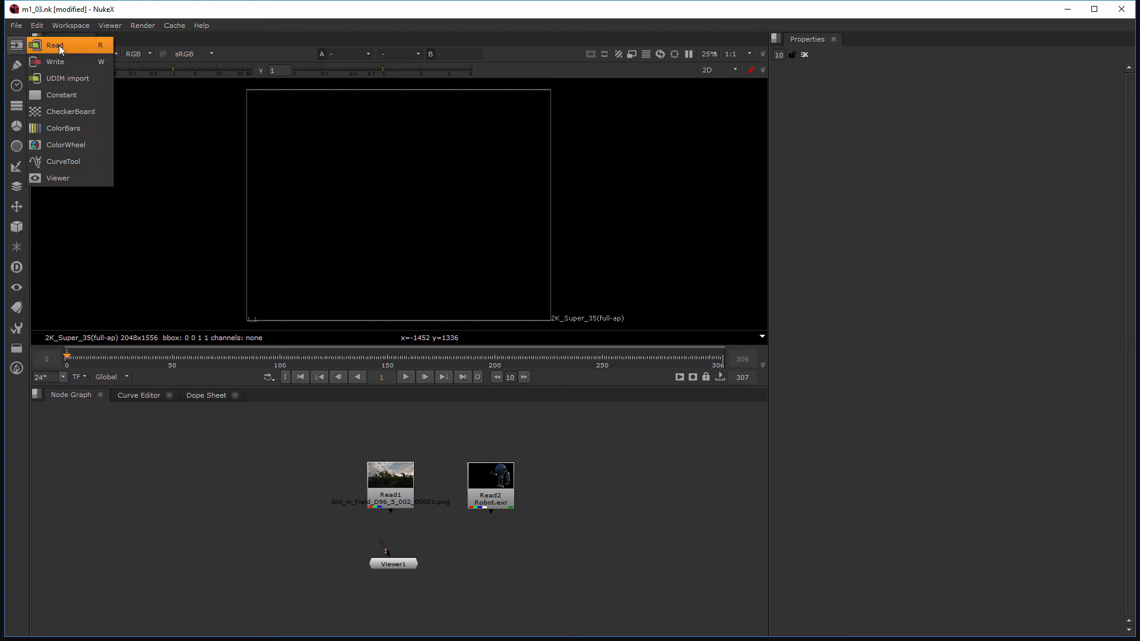
{"action": "left_click", "coordinate": [55, 45]}
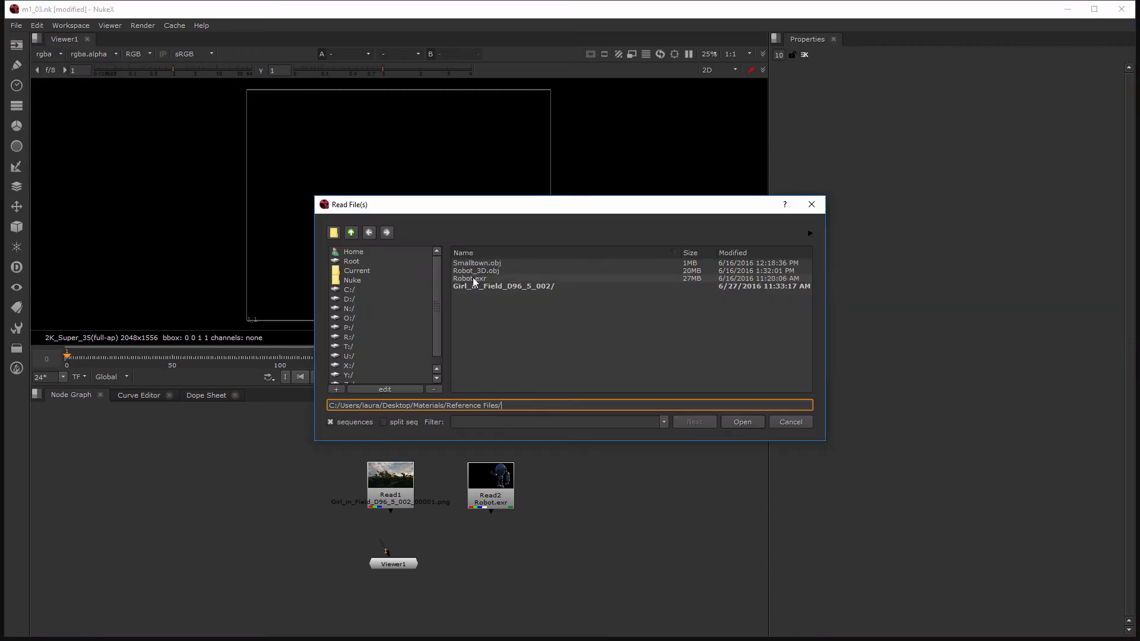
{"action": "left_click", "coordinate": [741, 421]}
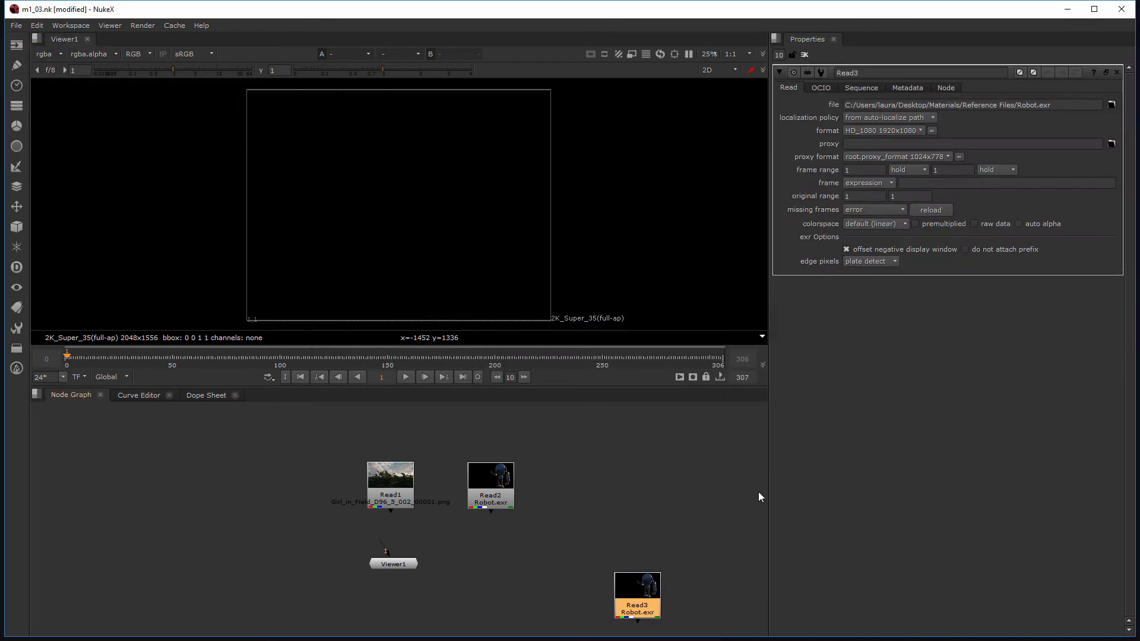
Move Read3 beside Read1 and Read2 in the Node Graph.
{"action": "left_click_drag", "start_coordinate": [637, 588], "coordinate": [574, 487]}
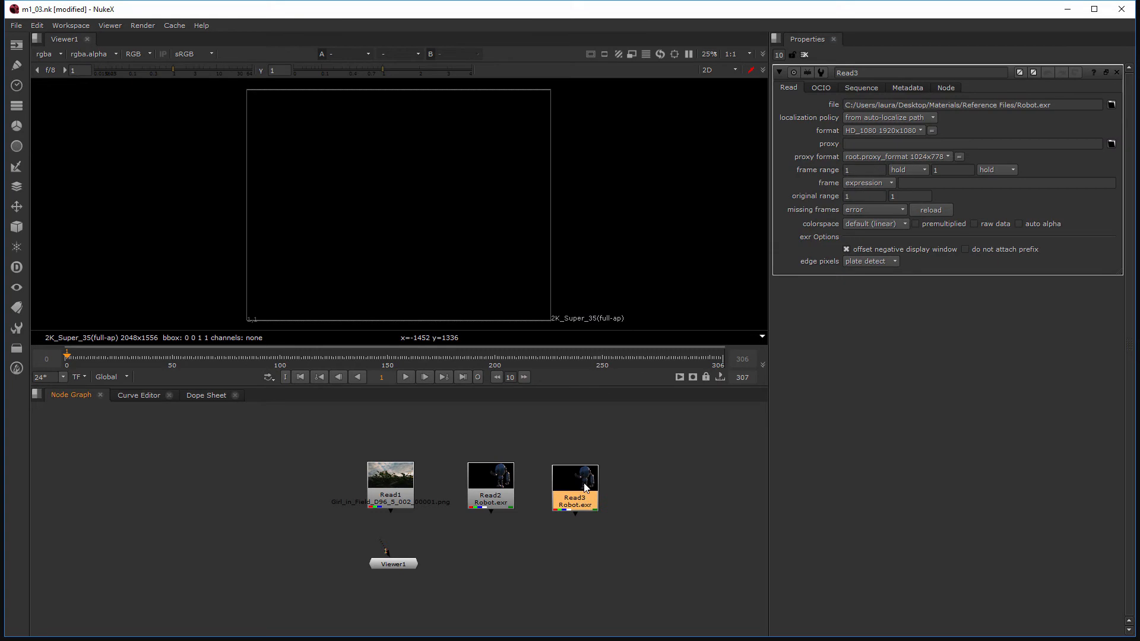
{"action": "mouse_move", "coordinate": [592, 486]}
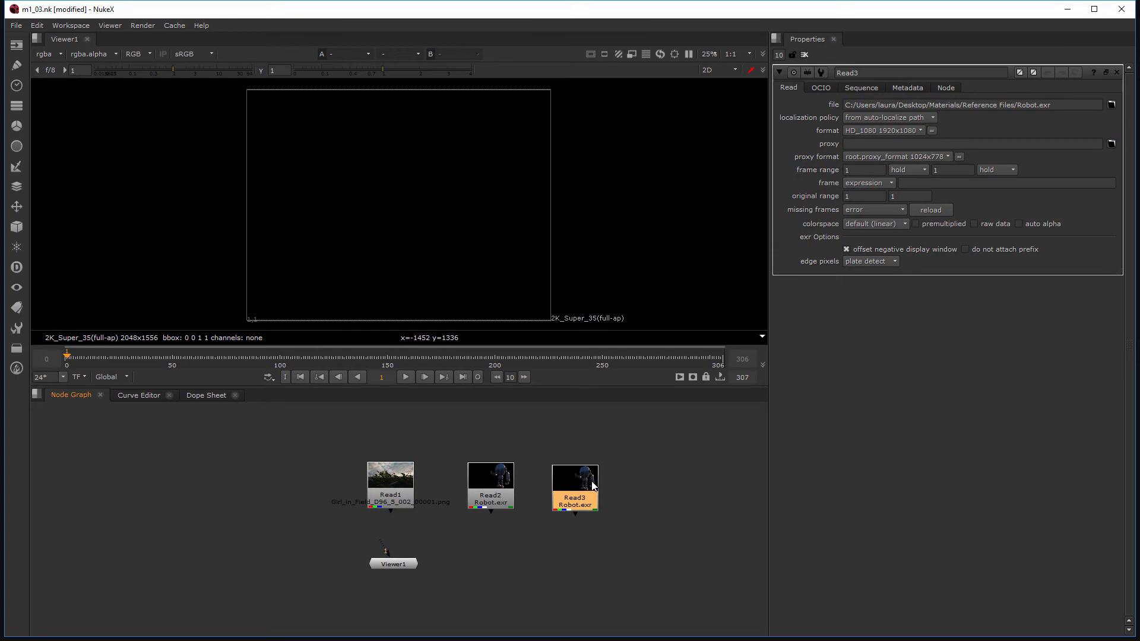
{"action": "mouse_move", "coordinate": [589, 483]}
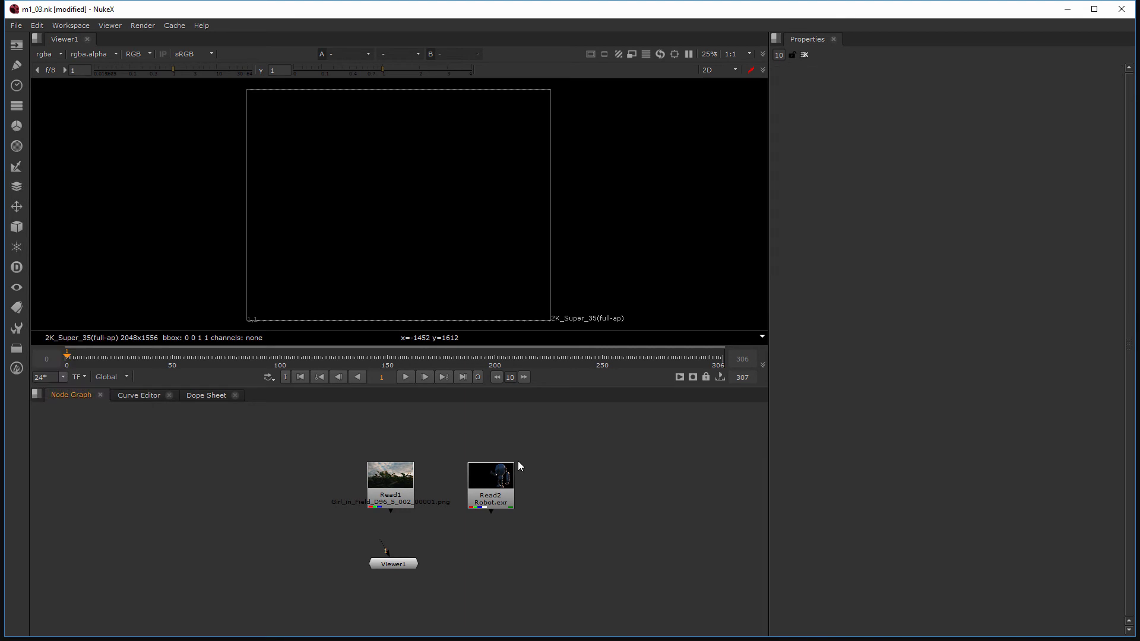
Select the Robot.exr Read2 node in the Node Graph.
{"action": "left_click", "coordinate": [489, 485]}
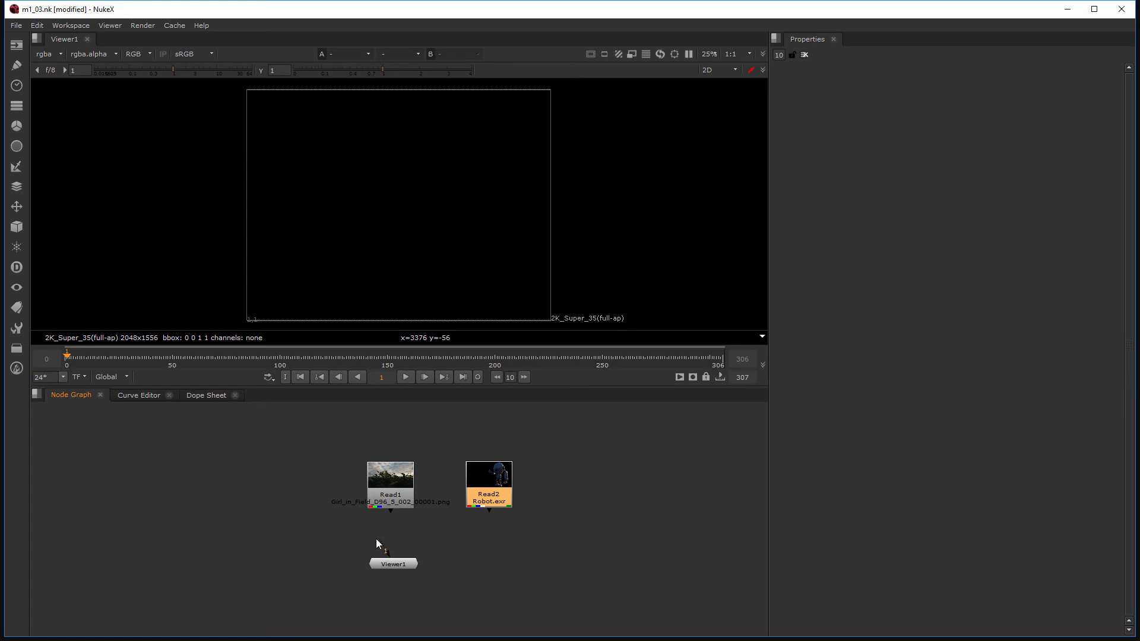
{"action": "mouse_move", "coordinate": [536, 492]}
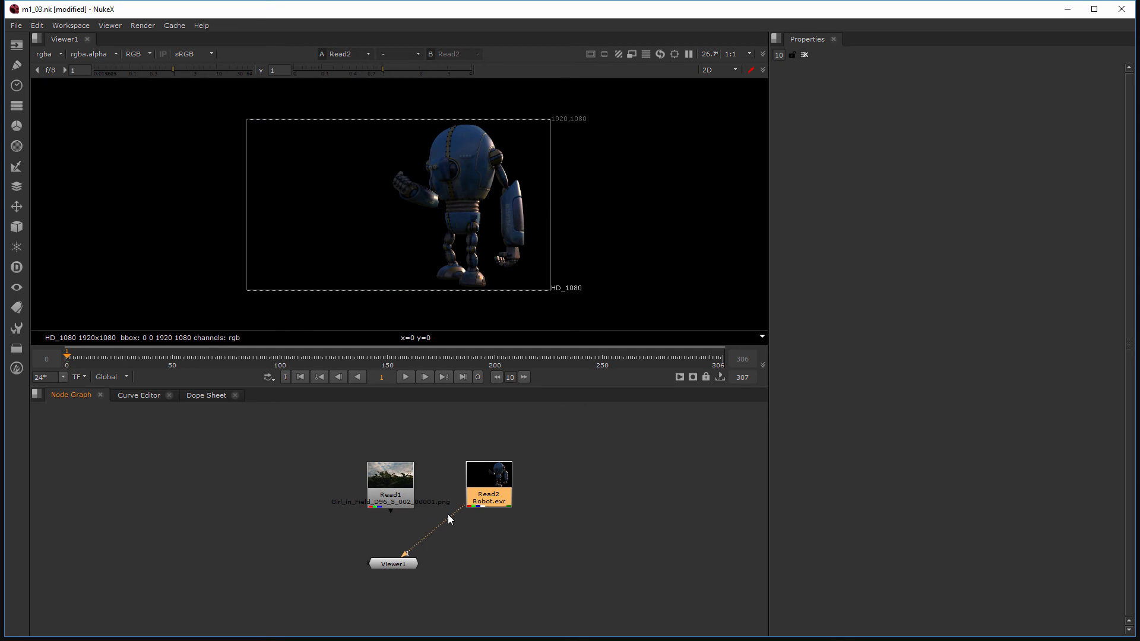
View Read1's PNG footage, then Read2's Robot.exr, then return to Read1.
{"action": "left_click", "coordinate": [391, 483]}
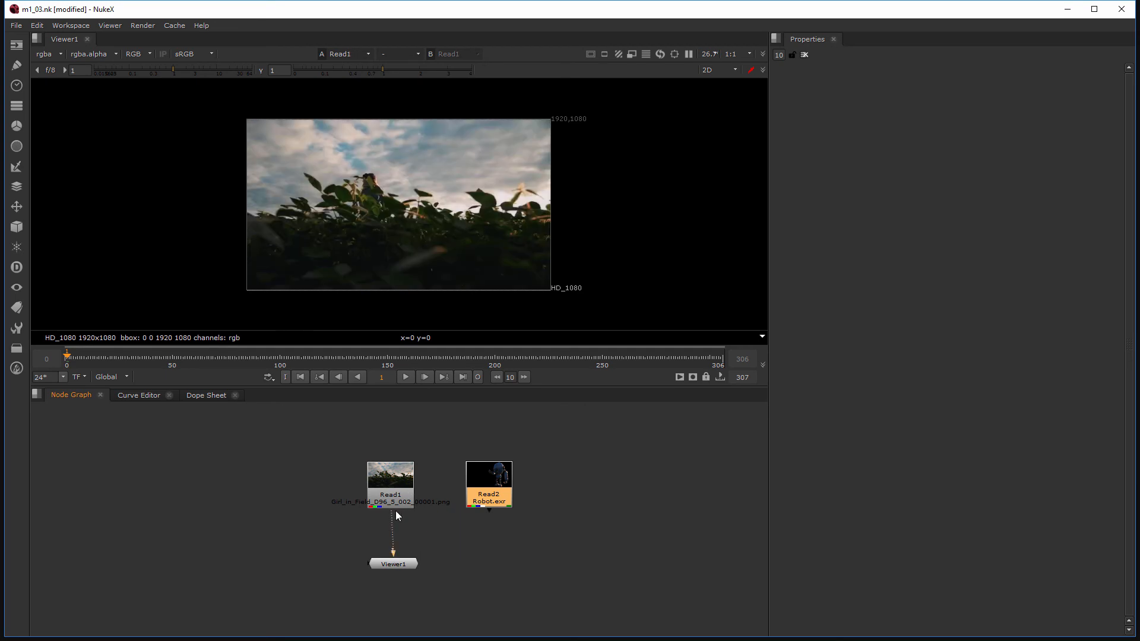
{"action": "left_click", "coordinate": [487, 485]}
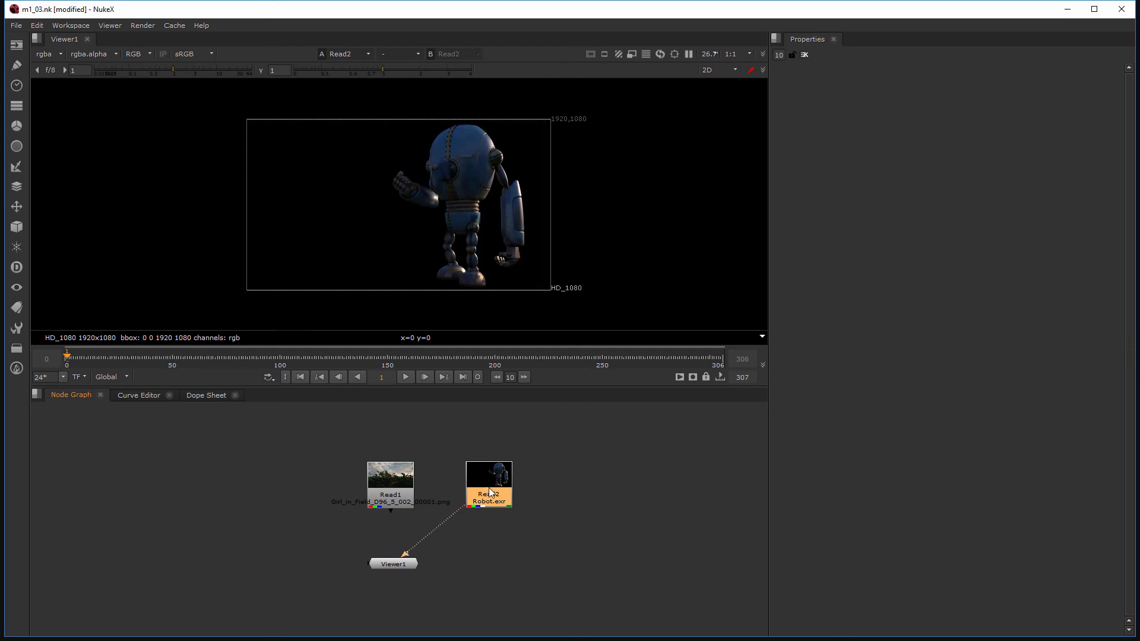
{"action": "left_click", "coordinate": [391, 483]}
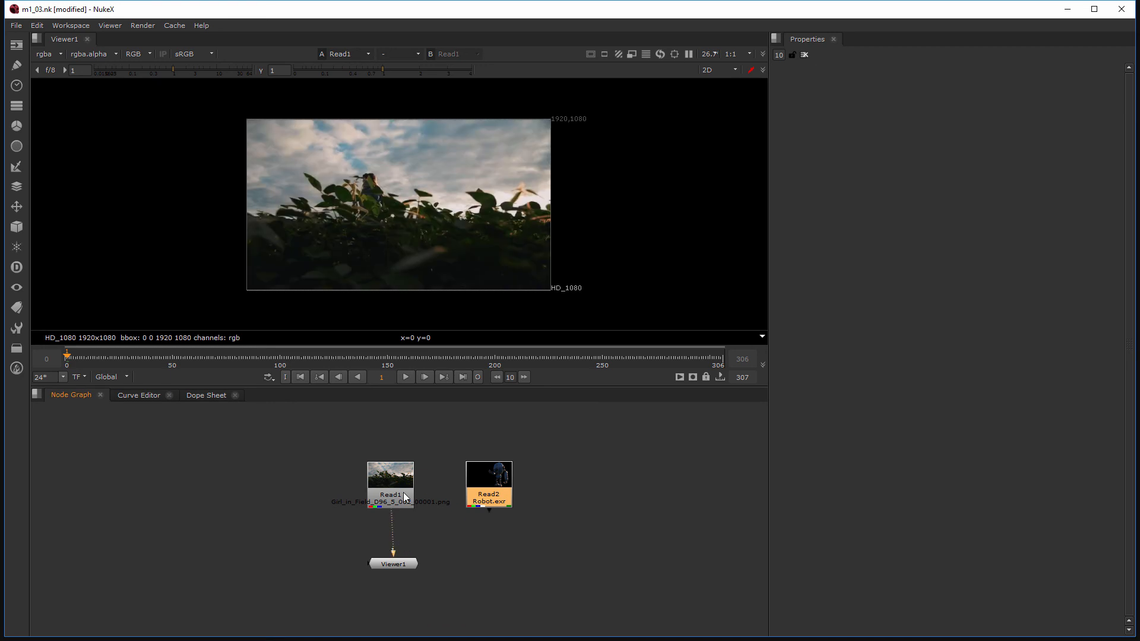